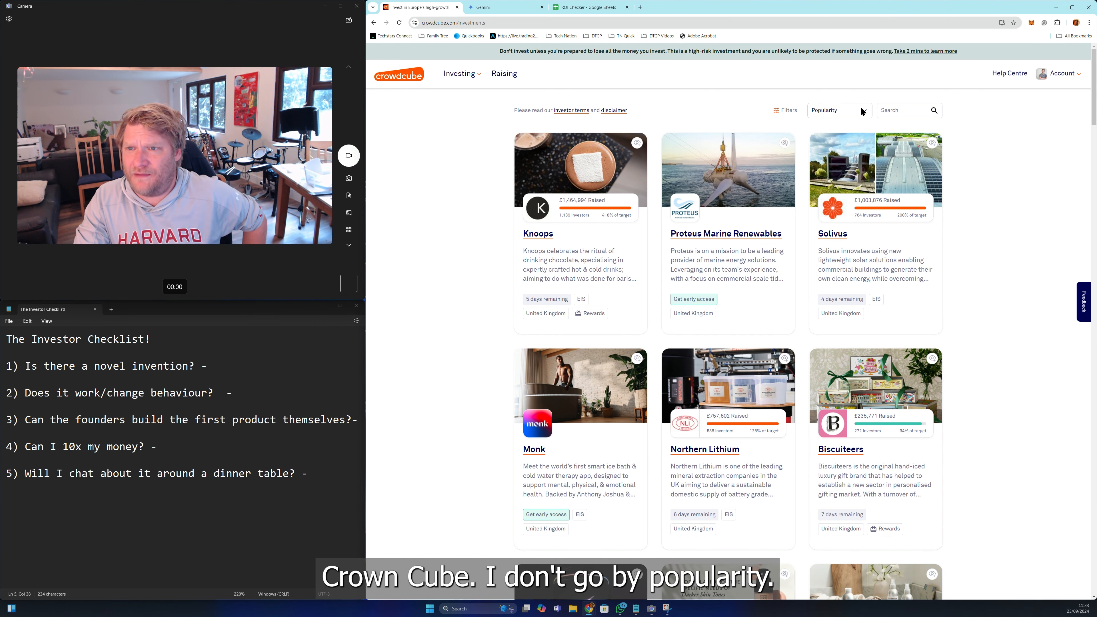
Sort the investment listings by Newest and browse down the campaigns grid
{"action": "left_click", "coordinate": [842, 110]}
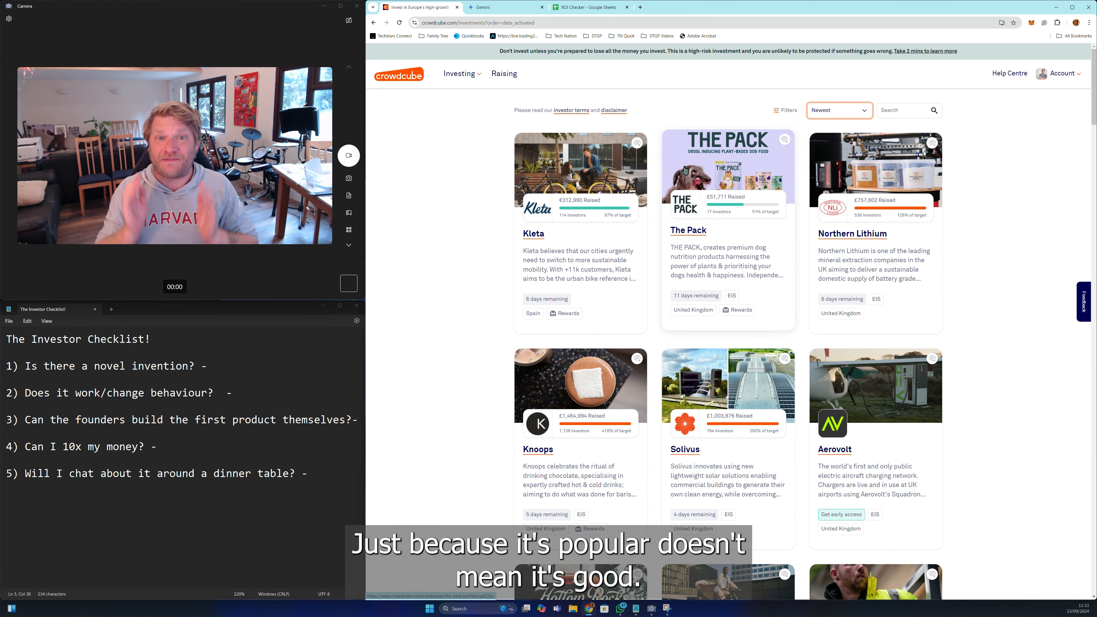
{"action": "scroll", "scroll_direction": "down", "scroll_amount": 3}
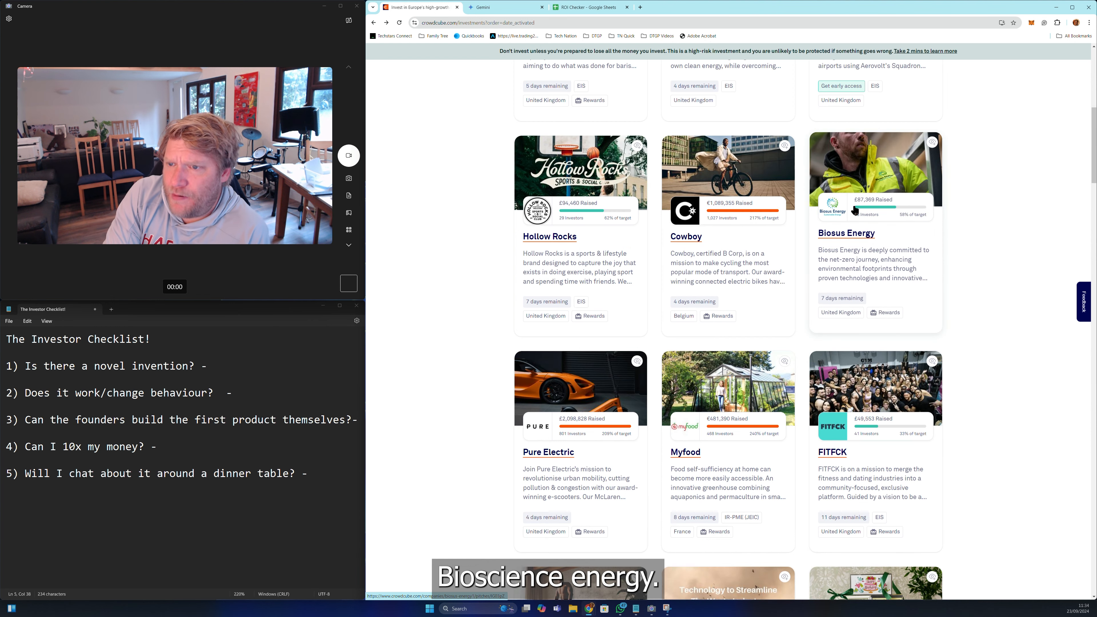
Open the Biosus Energy pitch and reach its Key information: £87,369 raised, £150,000 target
{"action": "left_click", "coordinate": [847, 233]}
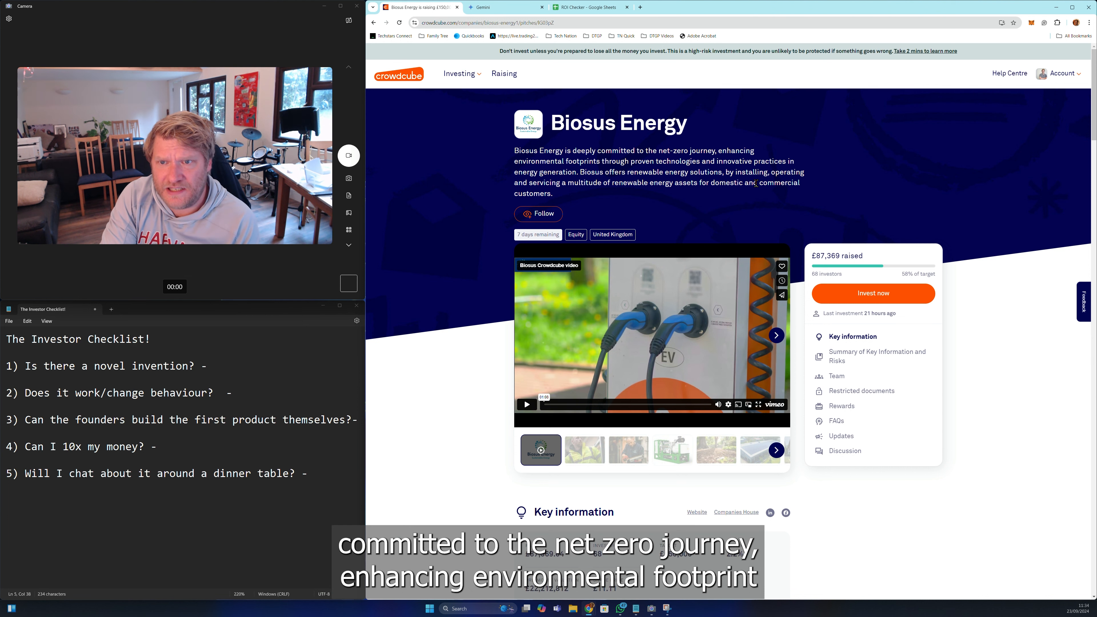
{"action": "mouse_move", "coordinate": [616, 169]}
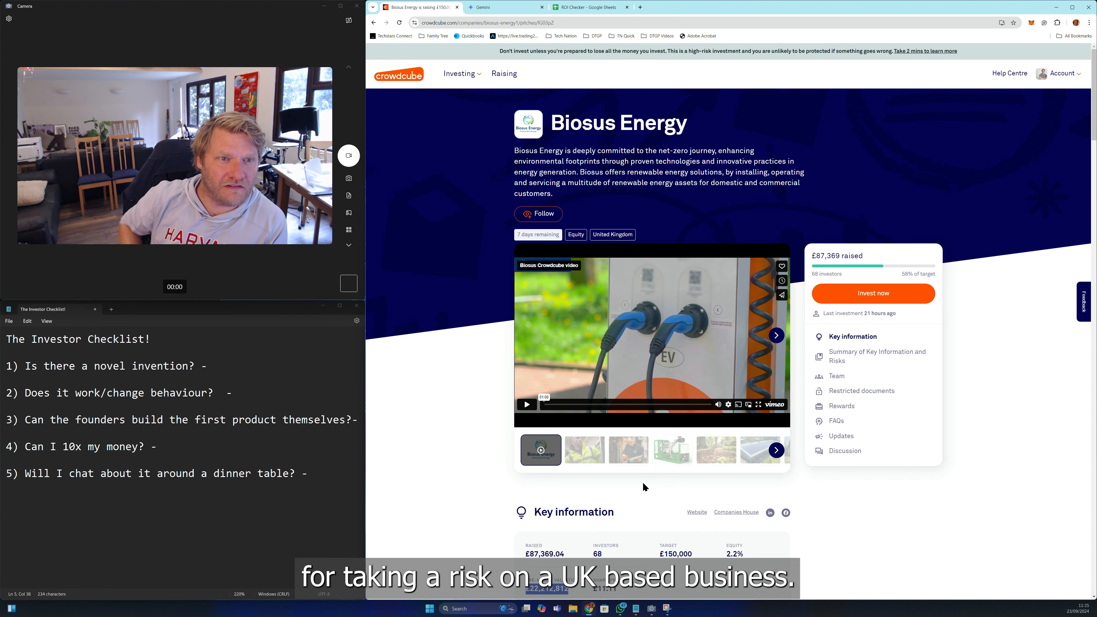
{"action": "mouse_move", "coordinate": [668, 478]}
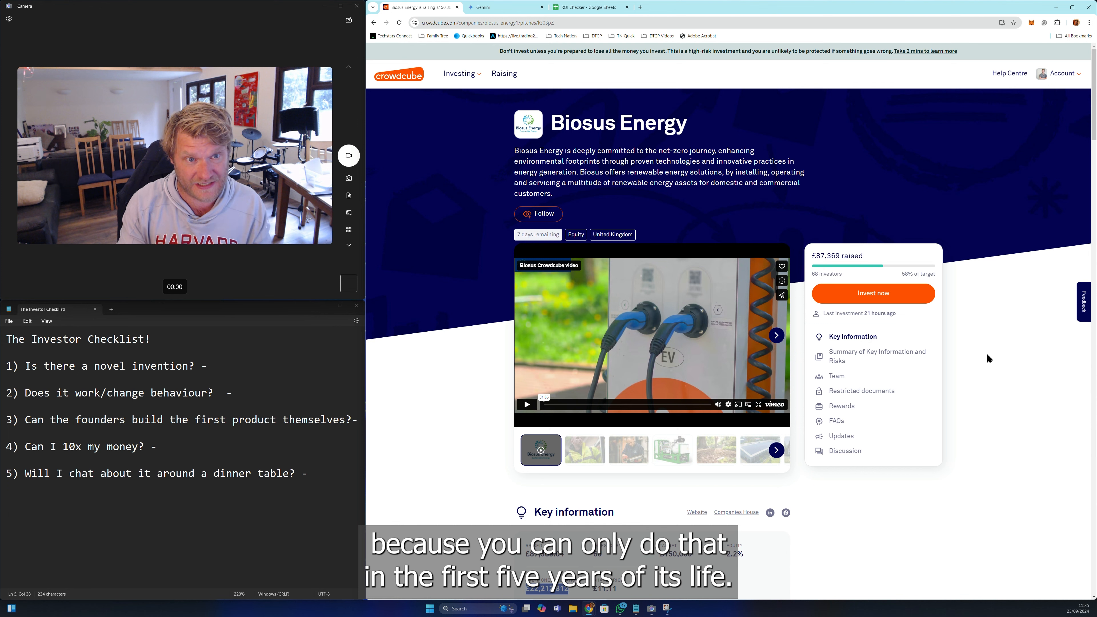
{"action": "scroll", "scroll_direction": "down", "scroll_amount": 3}
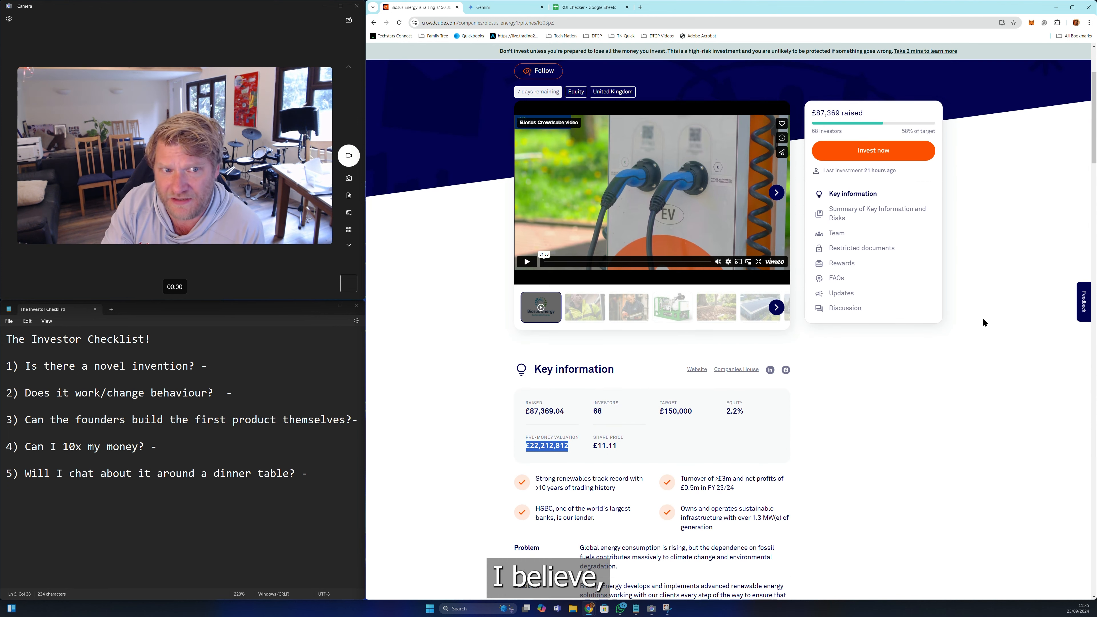
{"action": "scroll", "scroll_direction": "down", "scroll_amount": 3}
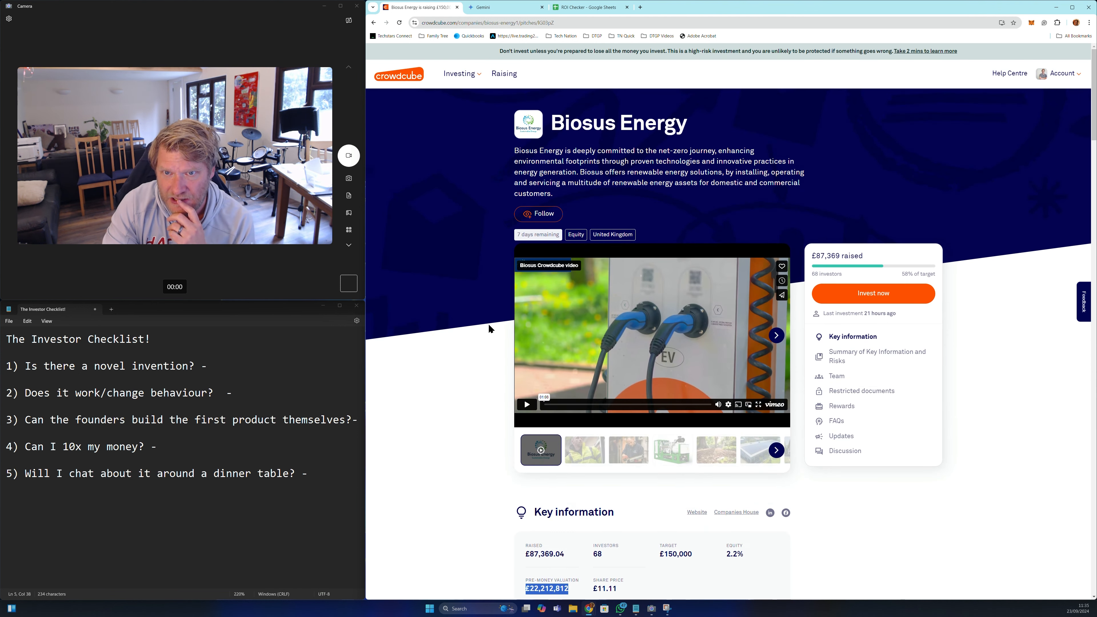
{"action": "scroll", "scroll_direction": "down", "scroll_amount": 3}
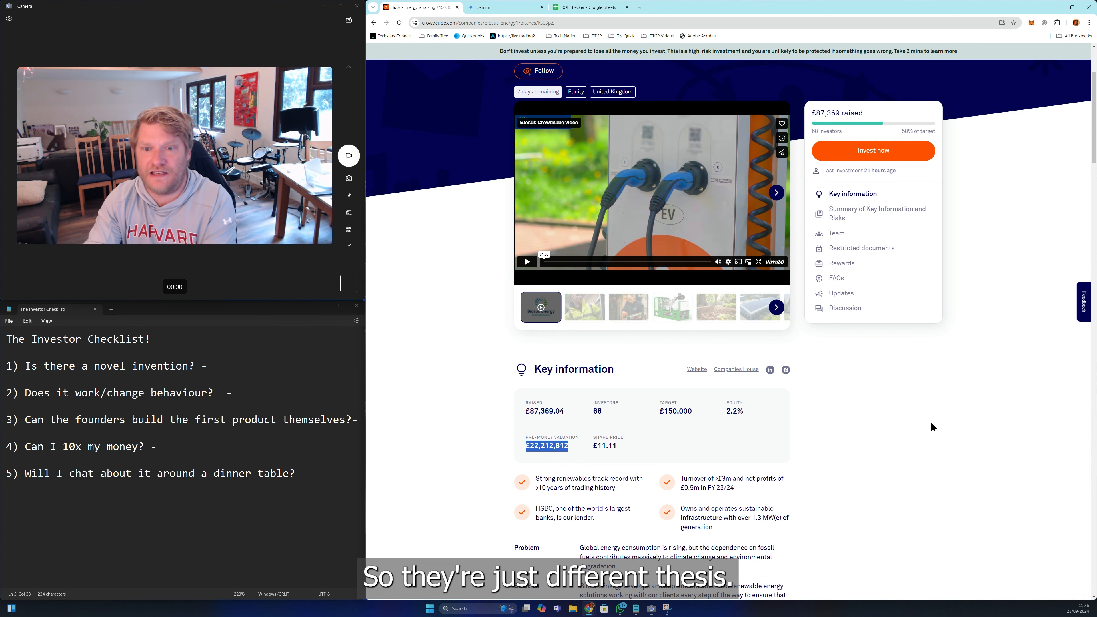
{"action": "scroll", "scroll_direction": "down", "scroll_amount": 3}
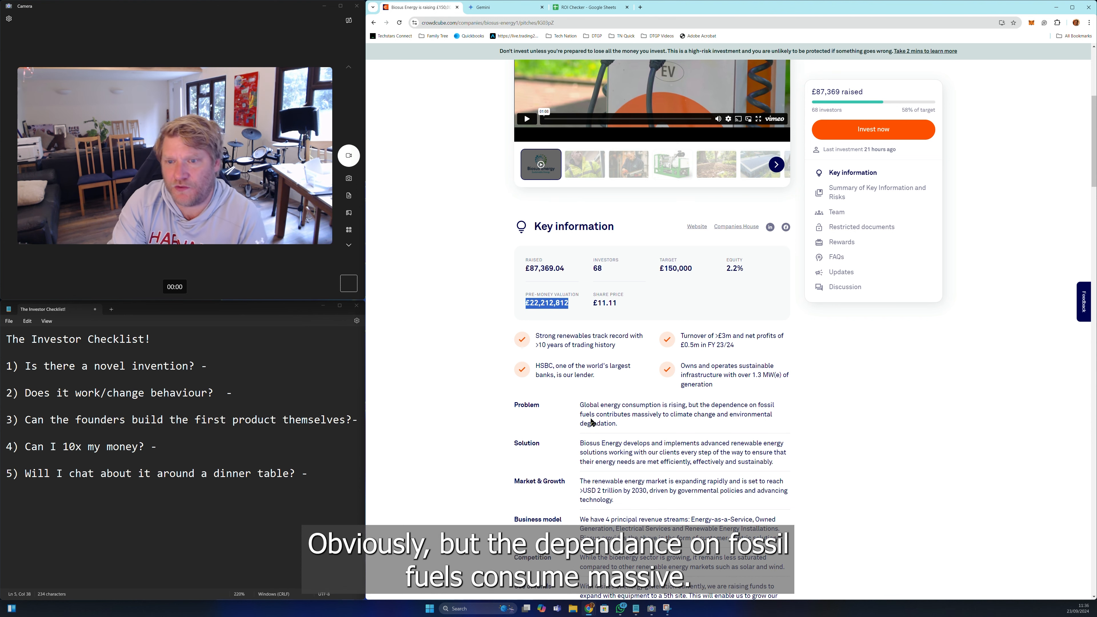
{"action": "scroll", "scroll_direction": "down", "scroll_amount": 3}
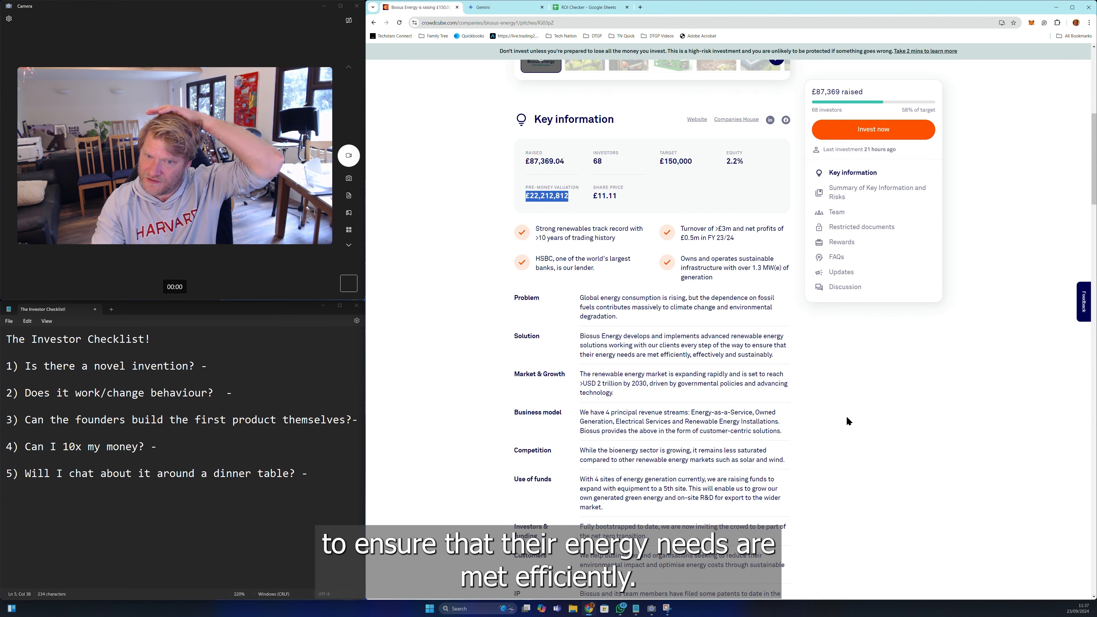
{"action": "scroll", "scroll_direction": "down", "scroll_amount": 3}
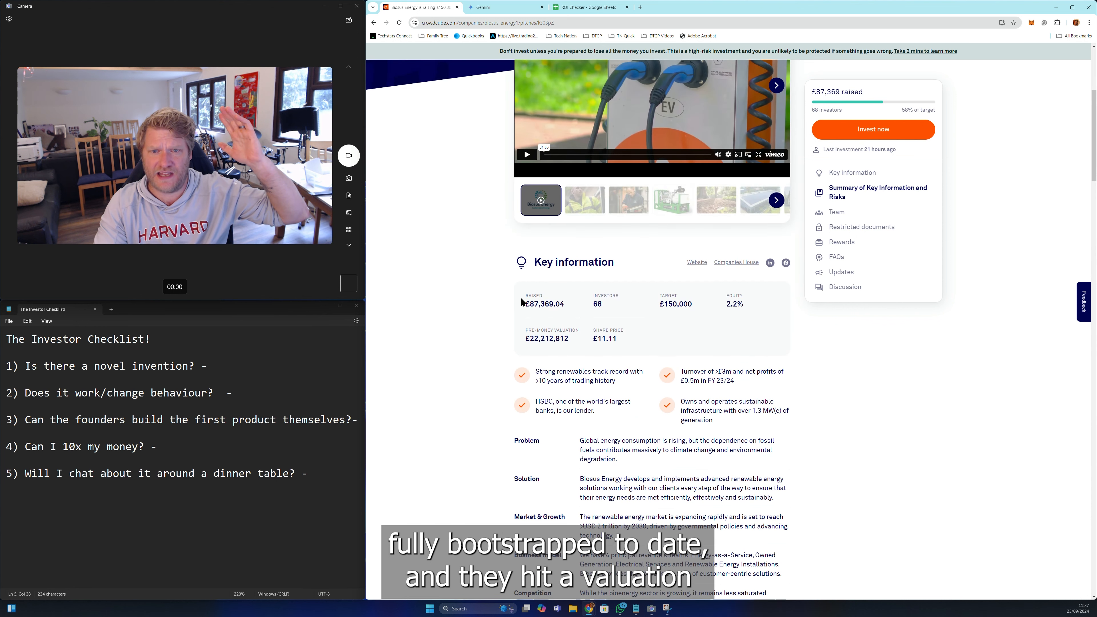
{"action": "double_click", "coordinate": [549, 339]}
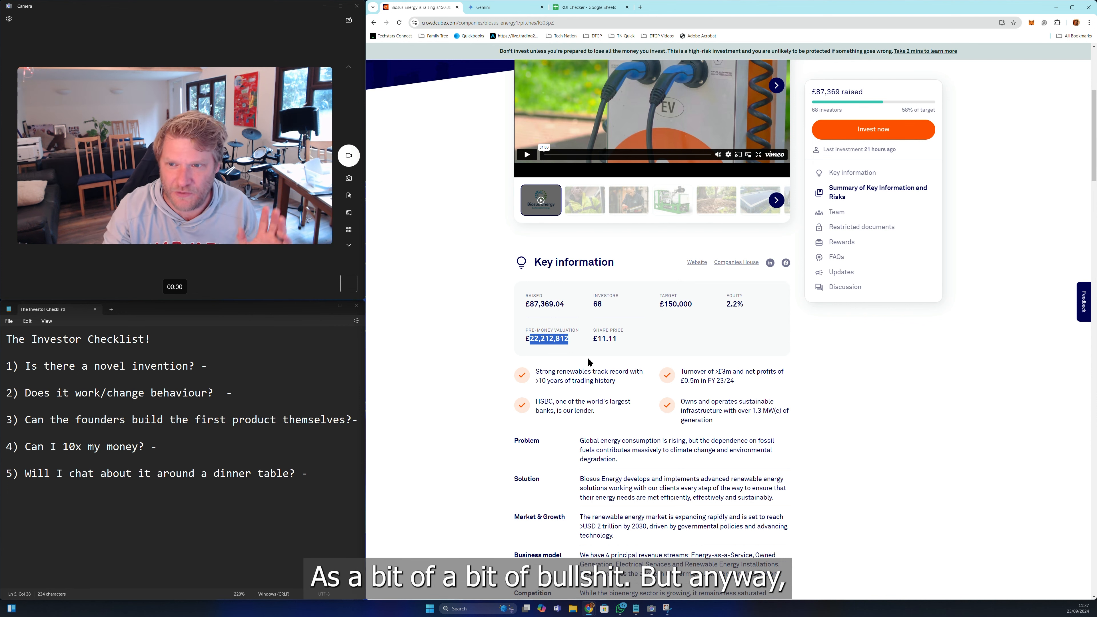
{"action": "scroll", "scroll_direction": "down", "scroll_amount": 3}
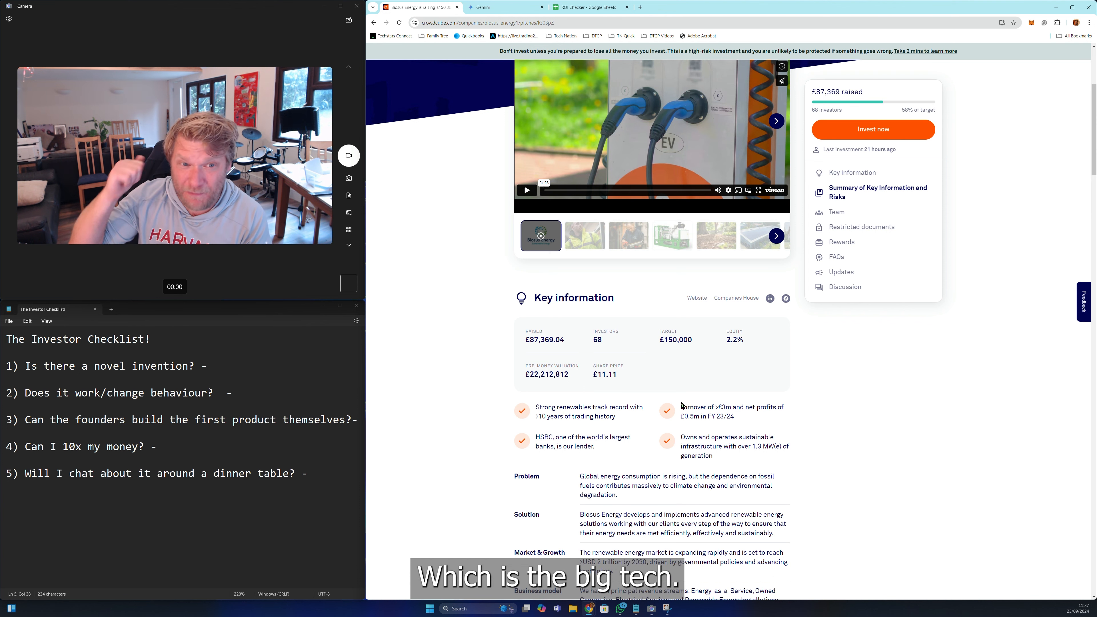
{"action": "scroll", "scroll_direction": "down", "scroll_amount": 3}
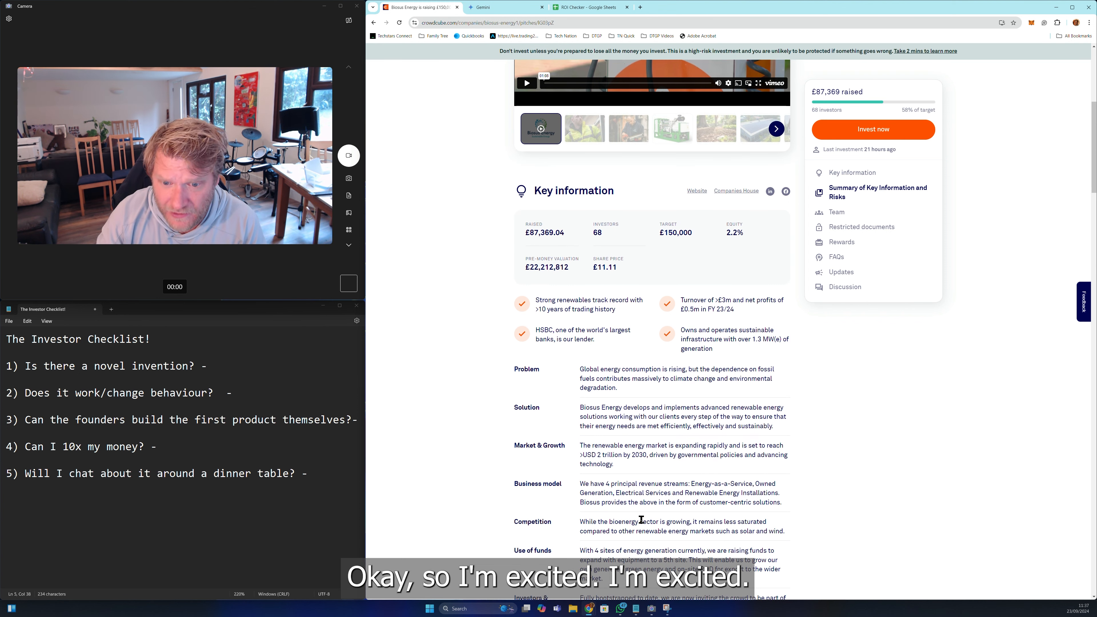
{"action": "scroll", "scroll_direction": "down", "scroll_amount": 3}
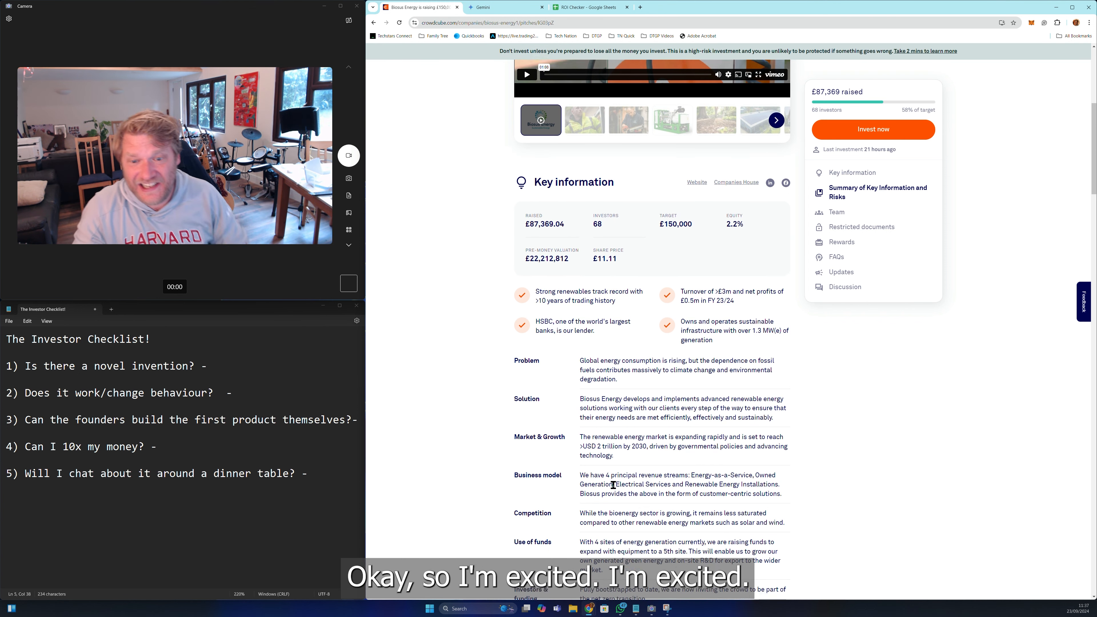
Download the Investor Deck (.pdf) from Biosus Energy's Restricted documents
{"action": "scroll", "scroll_direction": "down", "scroll_amount": 3}
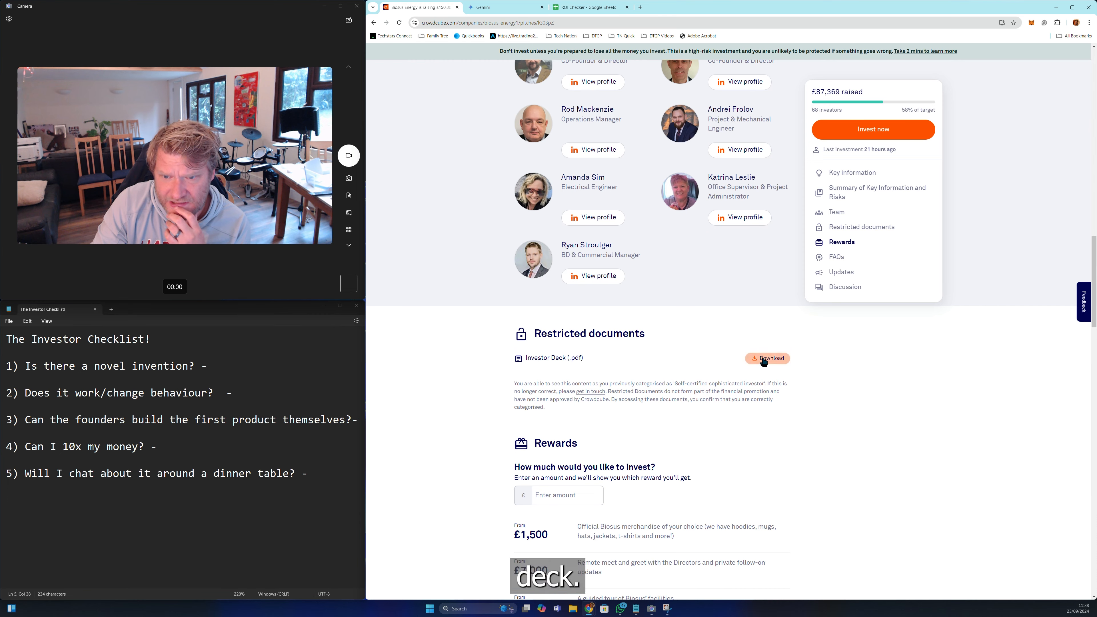
{"action": "left_click", "coordinate": [768, 359]}
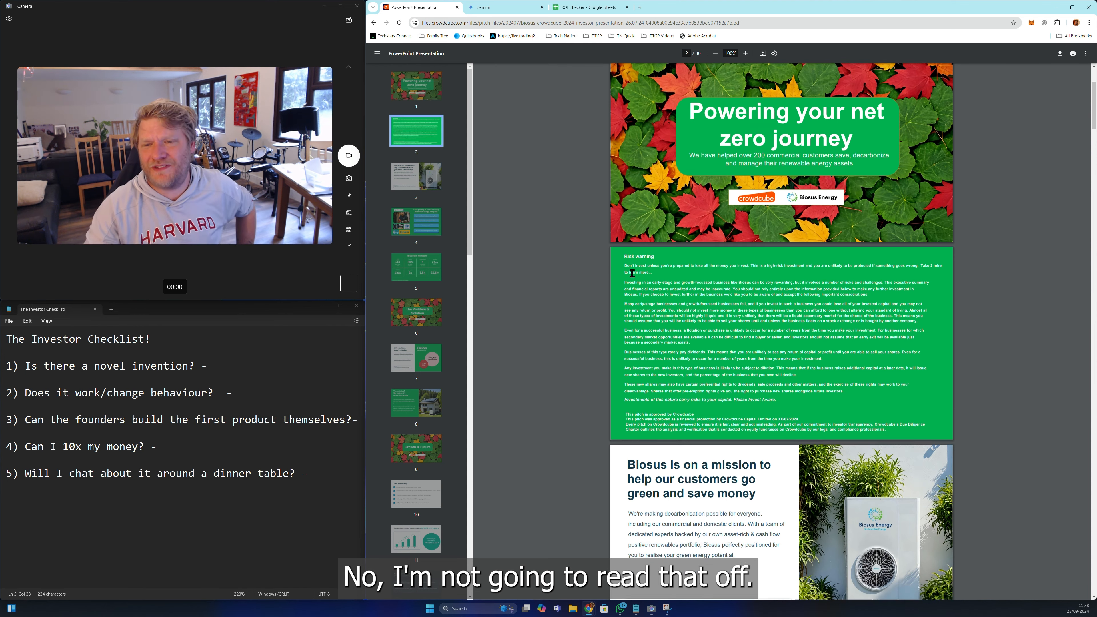
{"action": "left_click", "coordinate": [416, 86]}
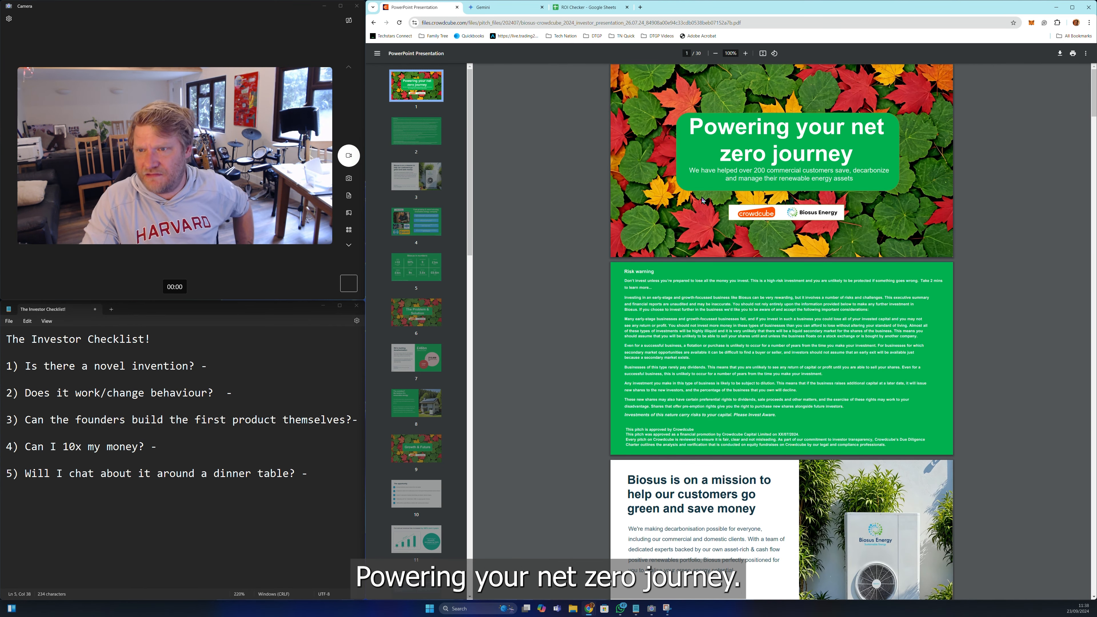
{"action": "scroll", "scroll_direction": "down", "scroll_amount": 3}
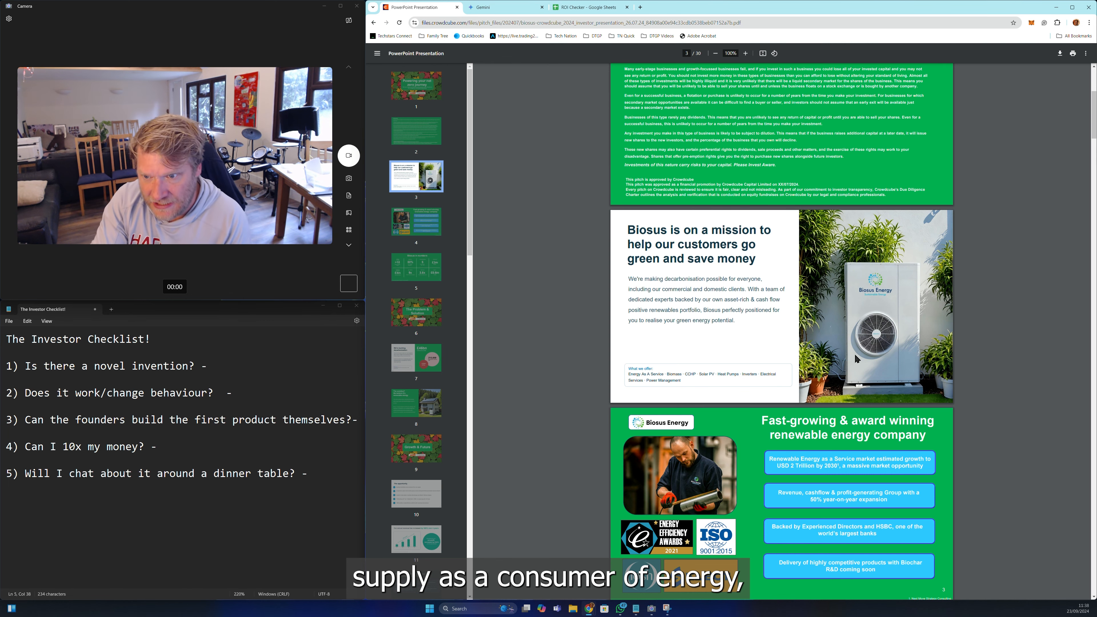
{"action": "scroll", "scroll_direction": "down", "scroll_amount": 3}
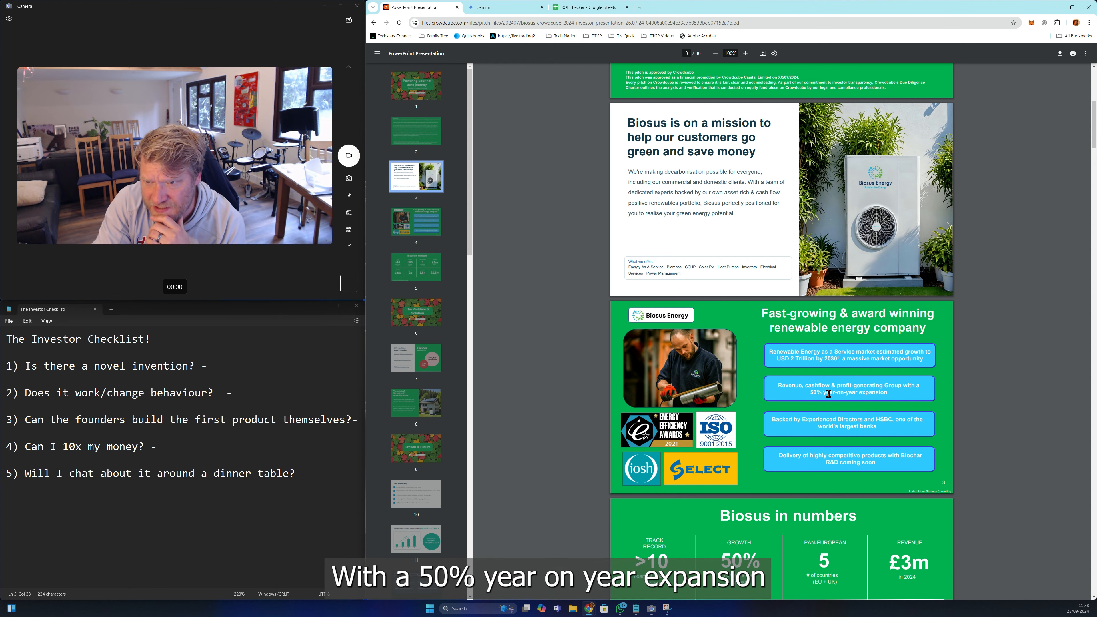
{"action": "scroll", "scroll_direction": "down", "scroll_amount": 3}
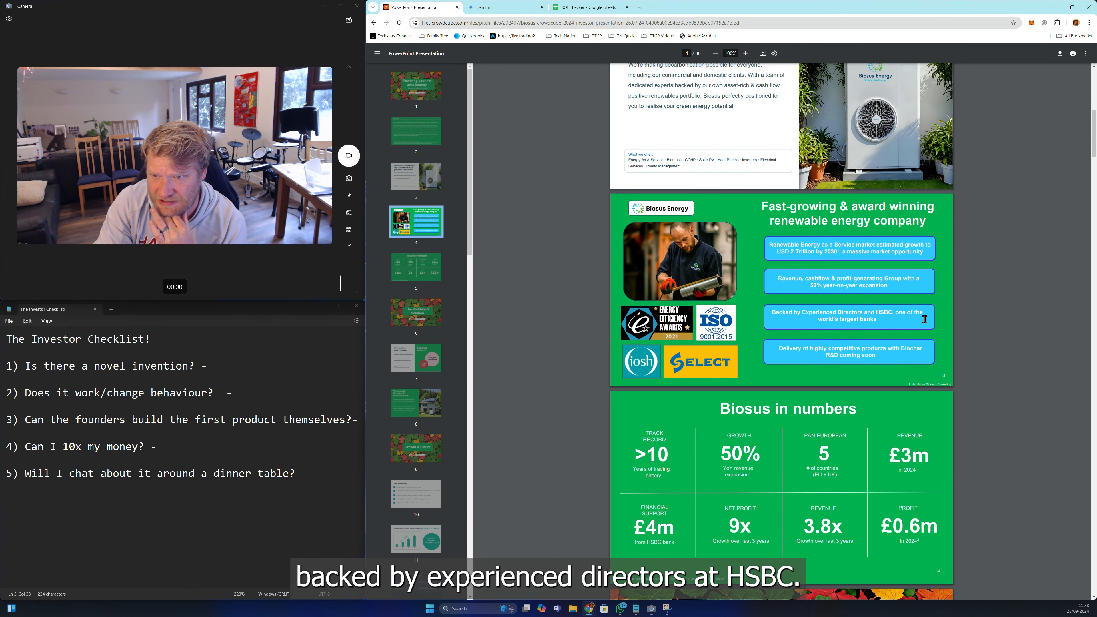
{"action": "scroll", "scroll_direction": "down", "scroll_amount": 3}
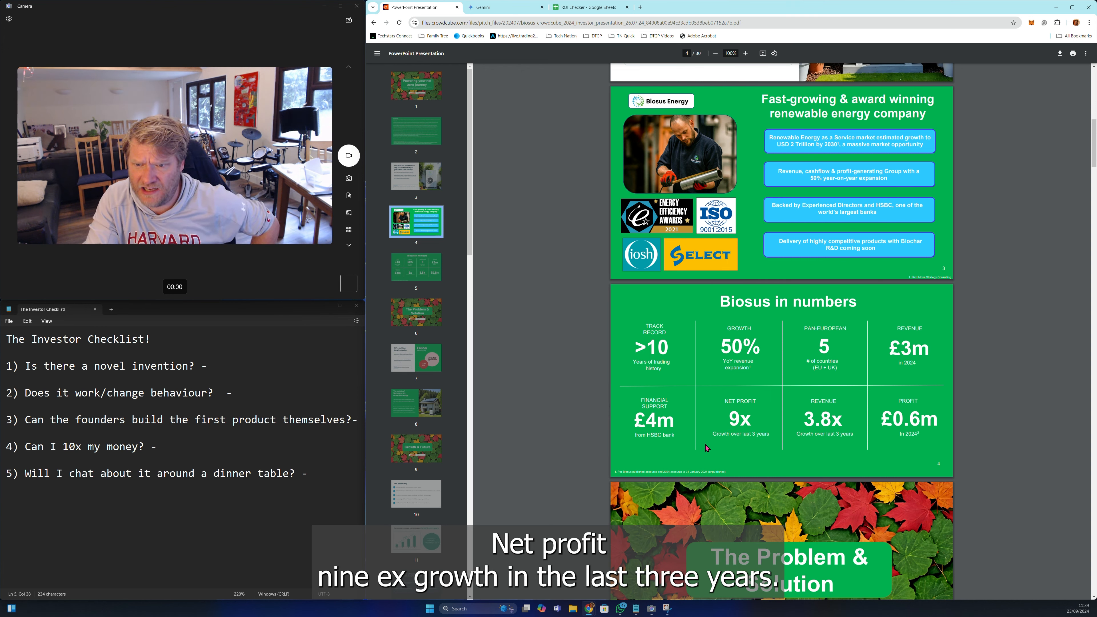
{"action": "mouse_move", "coordinate": [787, 479]}
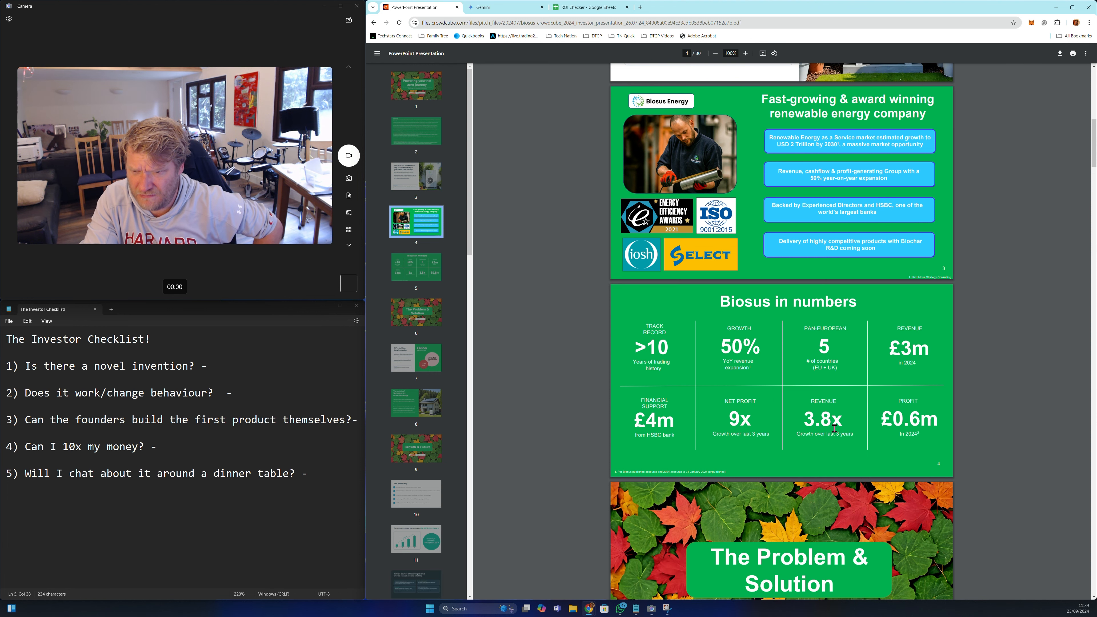
{"action": "mouse_move", "coordinate": [918, 435]}
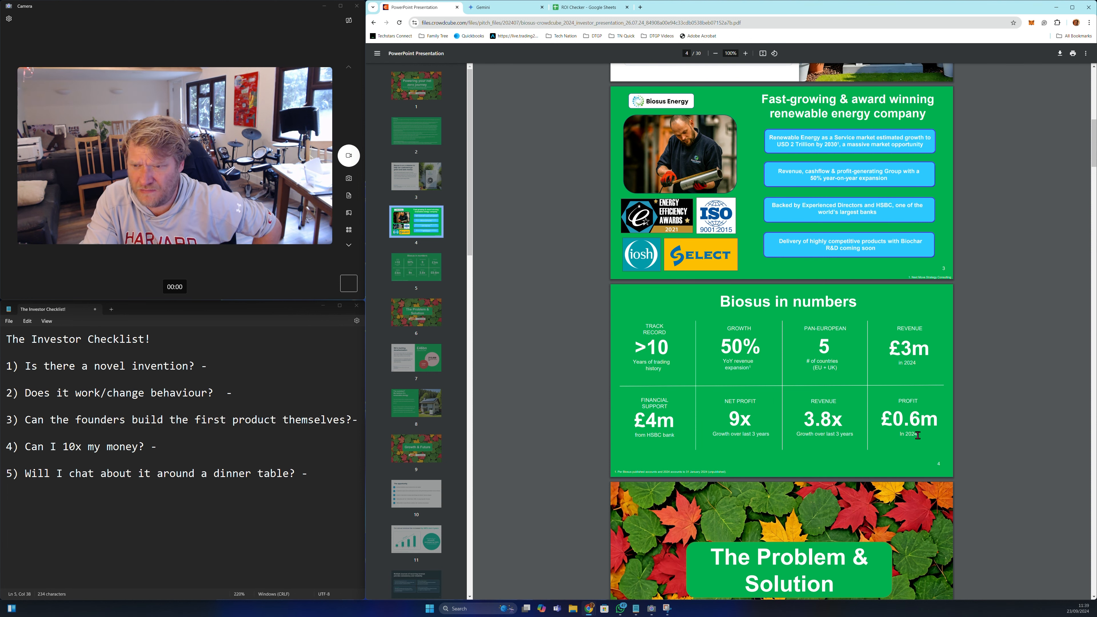
Page down through the deck's customer and business slides
{"action": "scroll", "scroll_direction": "down", "scroll_amount": 3}
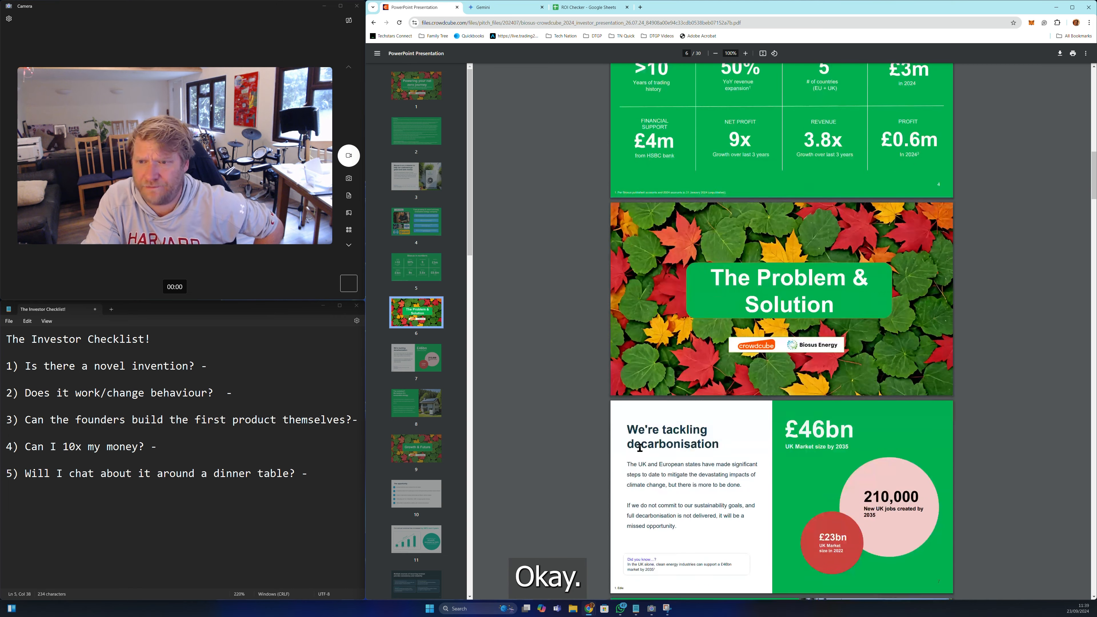
{"action": "scroll", "scroll_direction": "down", "scroll_amount": 3}
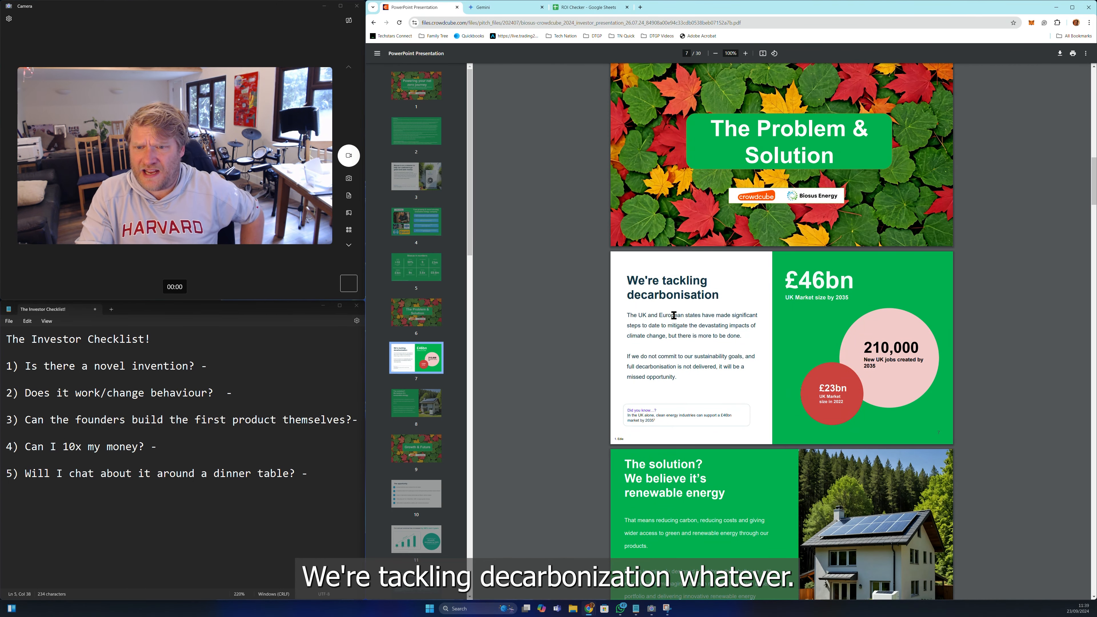
{"action": "scroll", "scroll_direction": "down", "scroll_amount": 3}
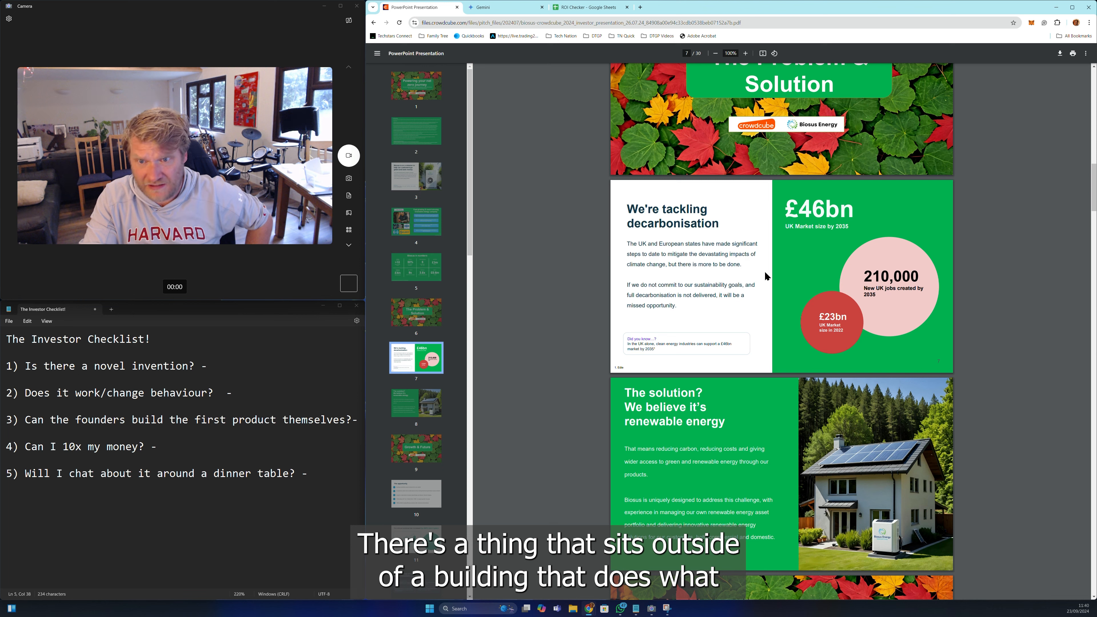
{"action": "scroll", "scroll_direction": "down", "scroll_amount": 3}
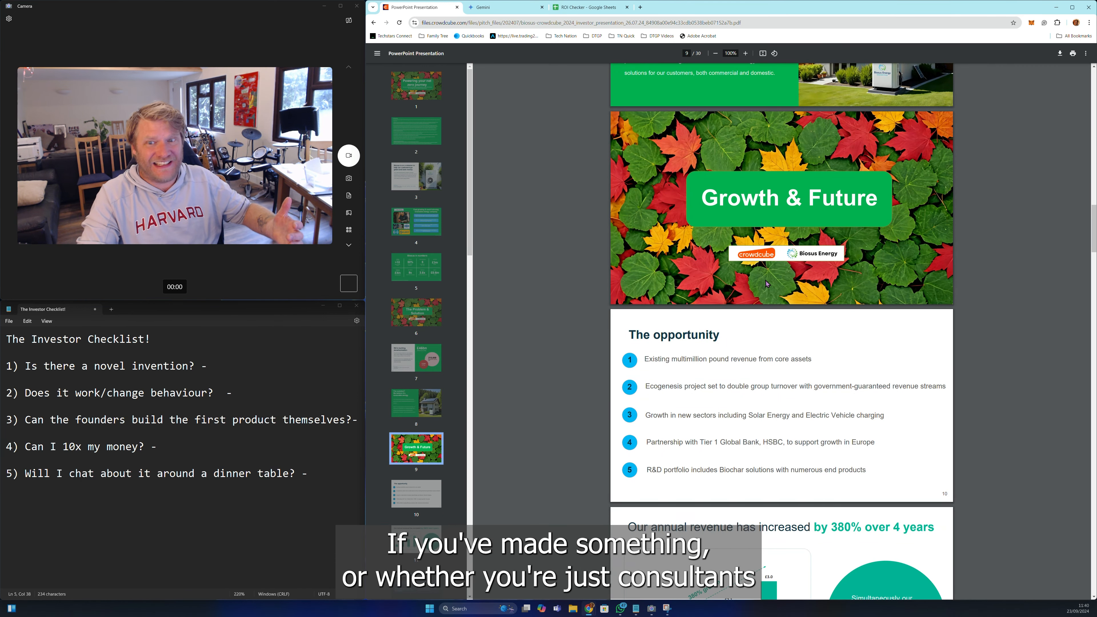
{"action": "scroll", "scroll_direction": "down", "scroll_amount": 3}
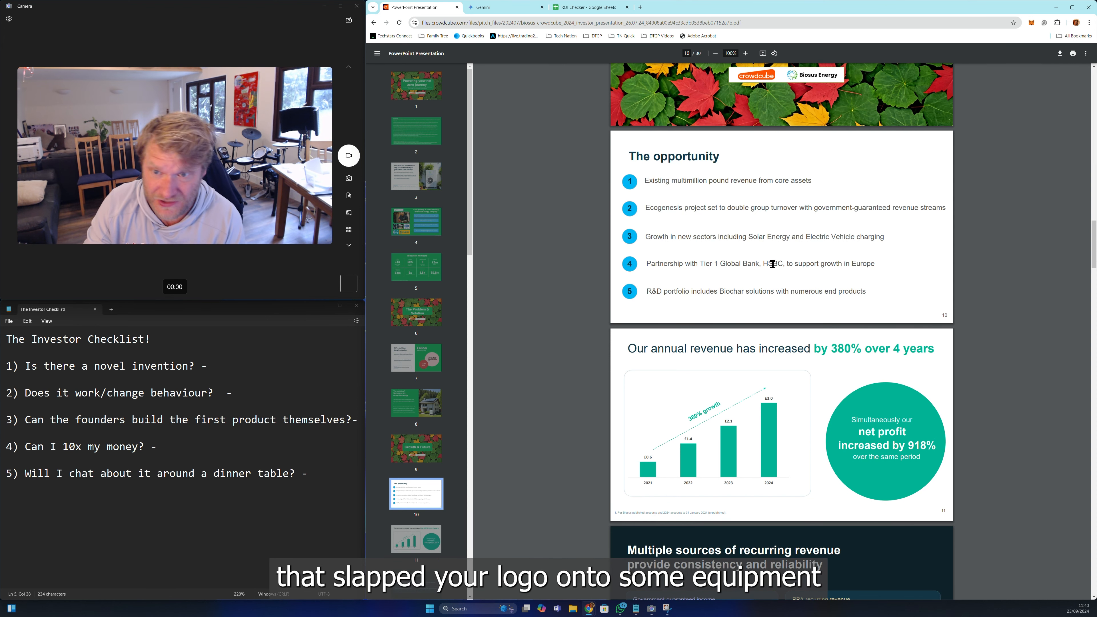
{"action": "mouse_move", "coordinate": [670, 255]}
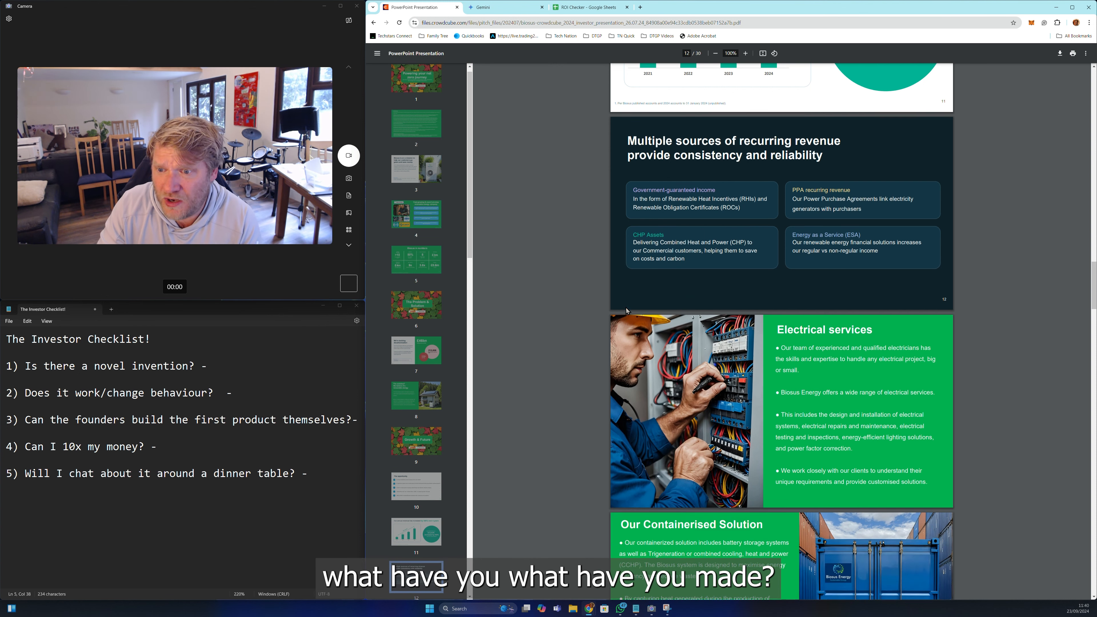
{"action": "scroll", "scroll_direction": "down", "scroll_amount": 3}
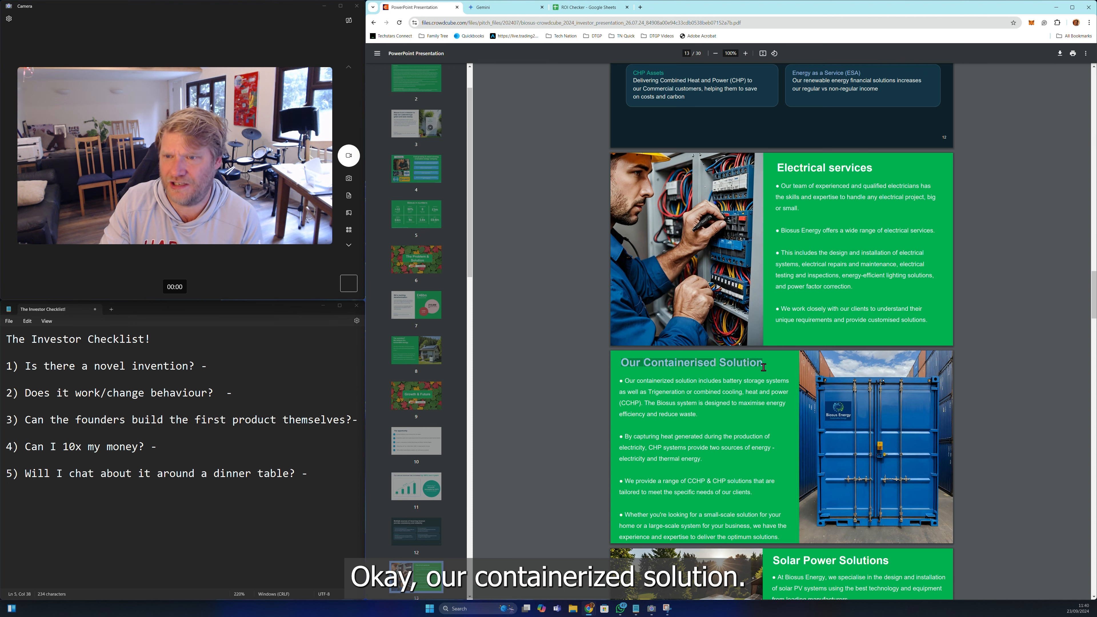
{"action": "scroll", "scroll_direction": "down", "scroll_amount": 3}
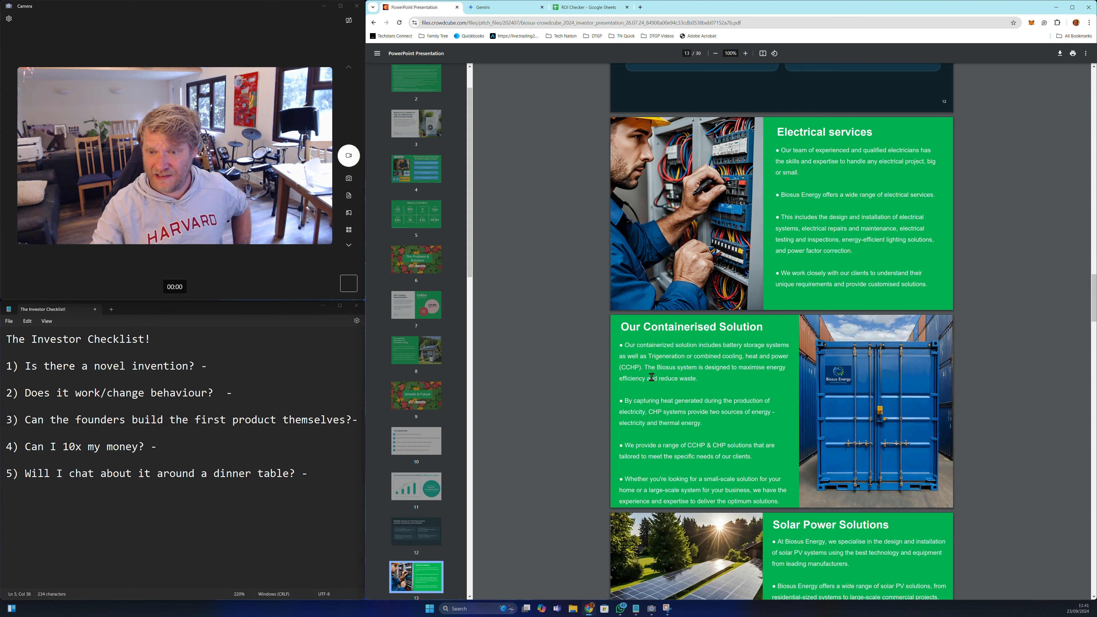
{"action": "scroll", "scroll_direction": "down", "scroll_amount": 3}
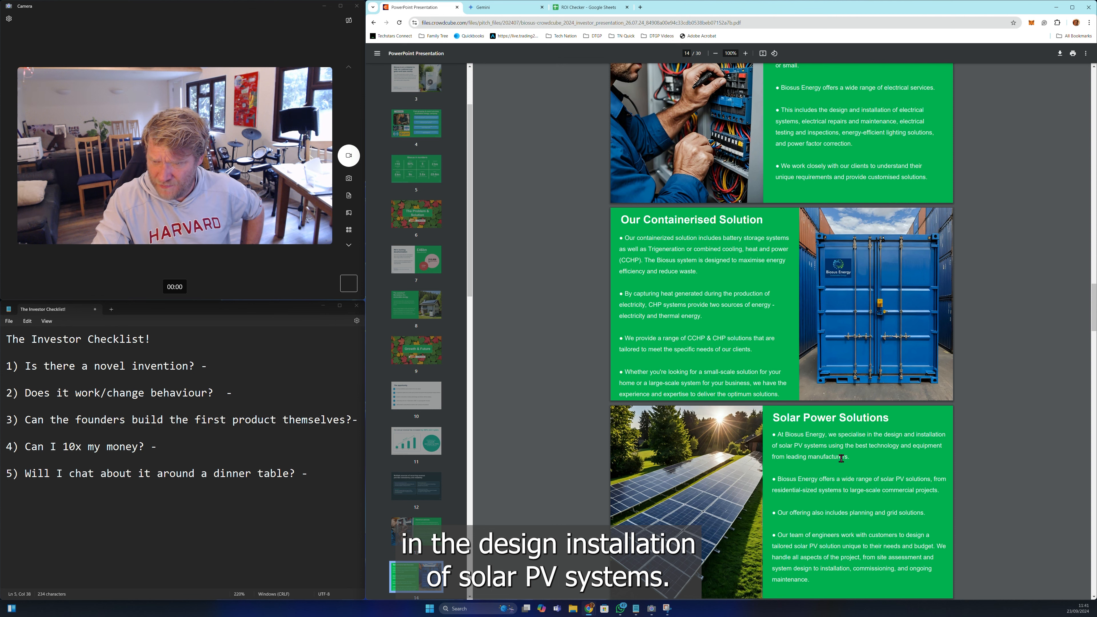
{"action": "scroll", "scroll_direction": "down", "scroll_amount": 3}
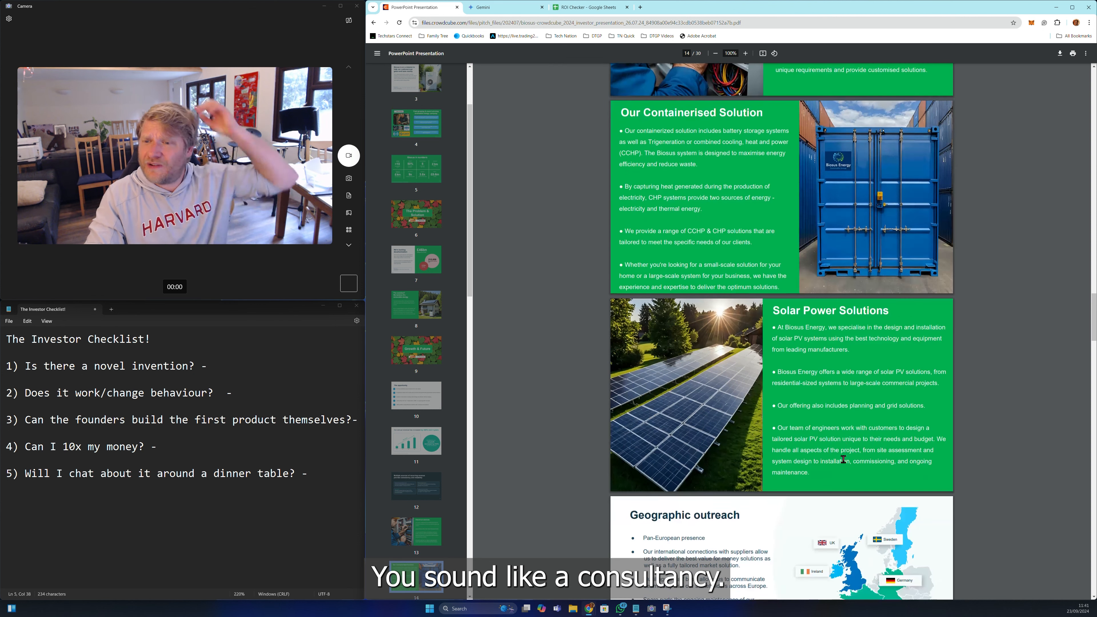
{"action": "scroll", "scroll_direction": "down", "scroll_amount": 3}
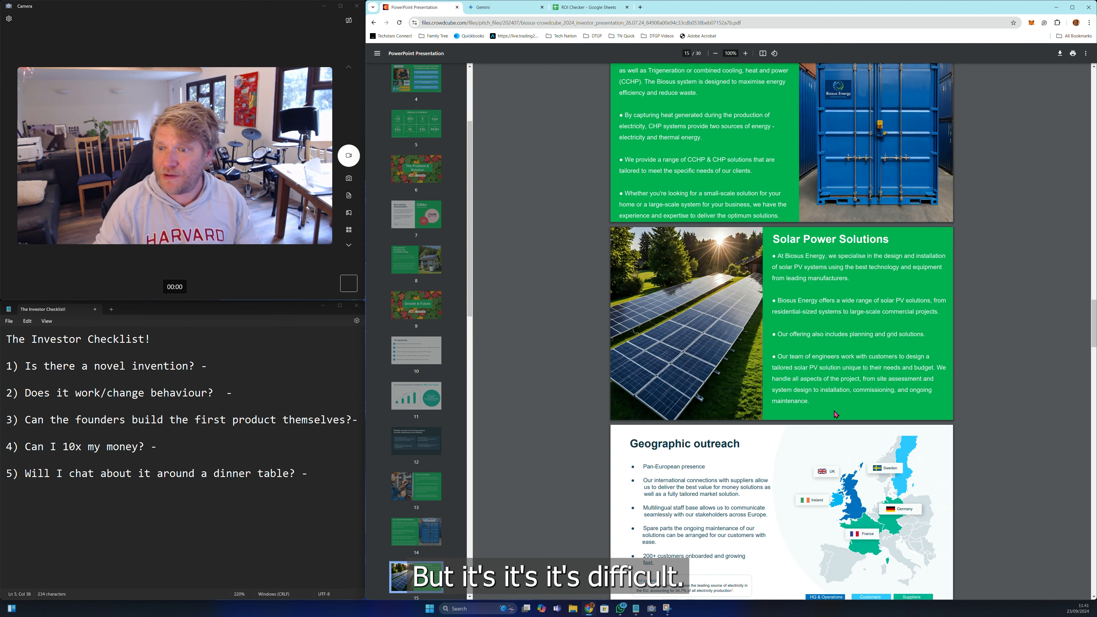
Continue to page 26, the Current and Forecast Financials table
{"action": "scroll", "scroll_direction": "down", "scroll_amount": 3}
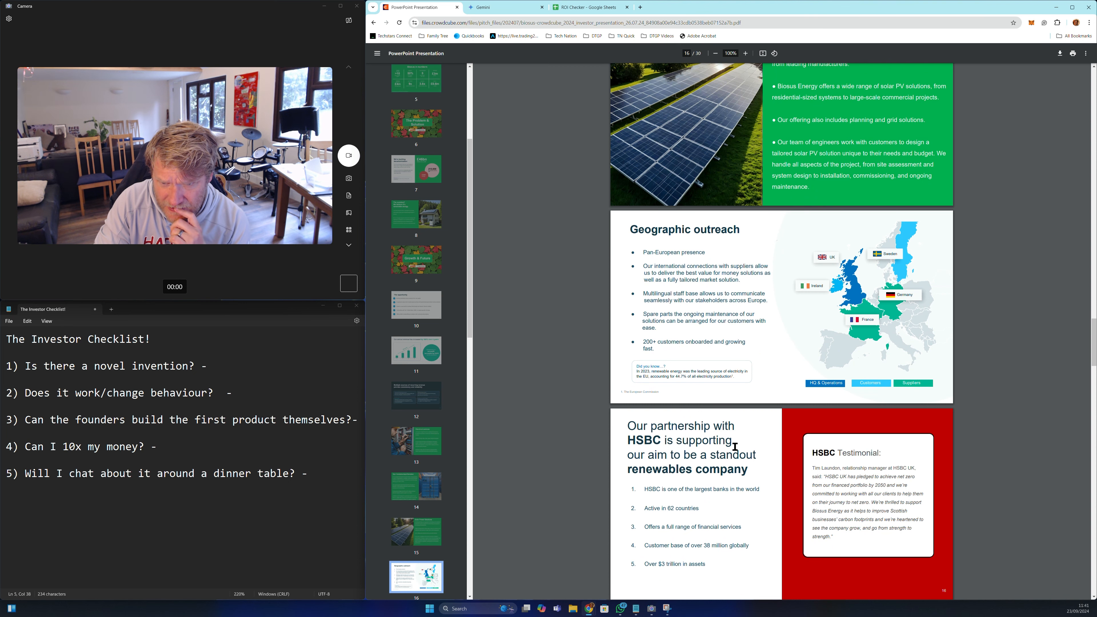
{"action": "scroll", "scroll_direction": "down", "scroll_amount": 3}
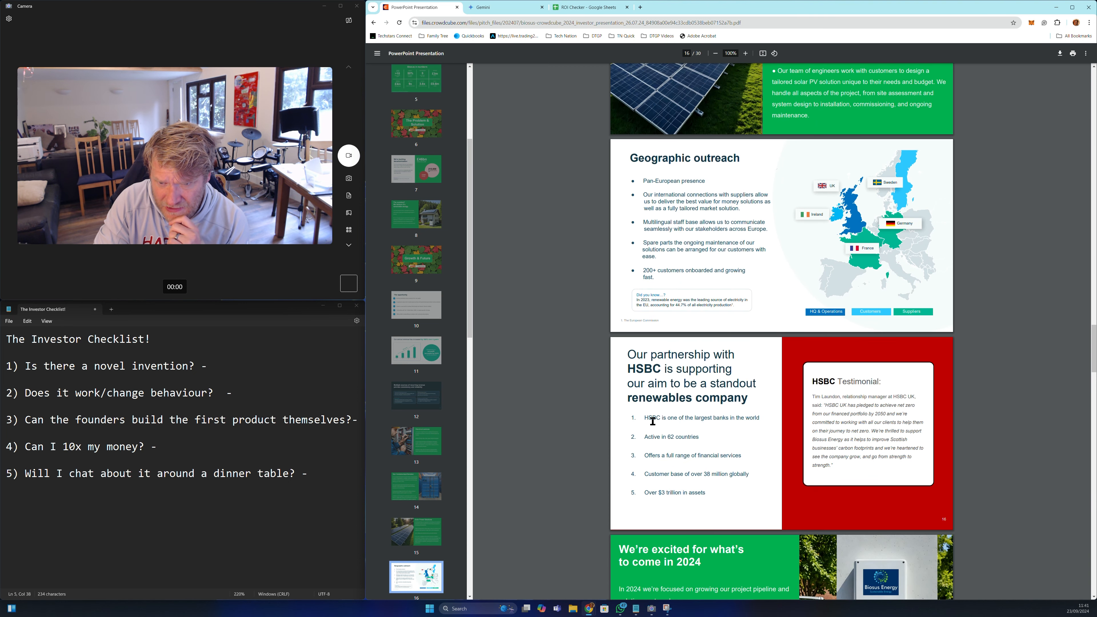
{"action": "scroll", "scroll_direction": "down", "scroll_amount": 3}
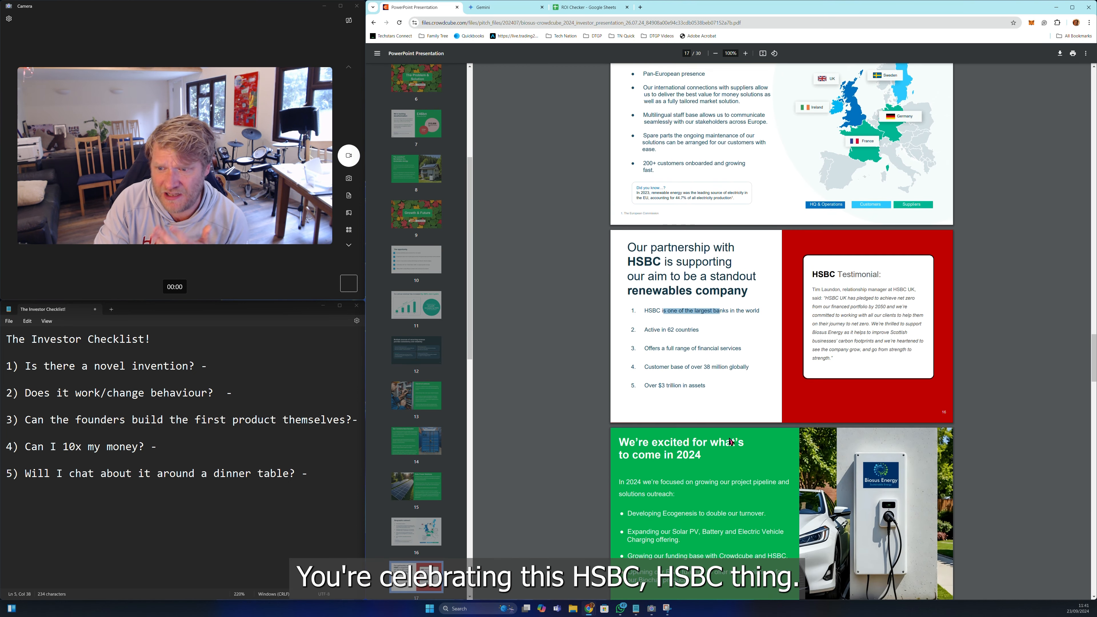
{"action": "scroll", "scroll_direction": "down", "scroll_amount": 3}
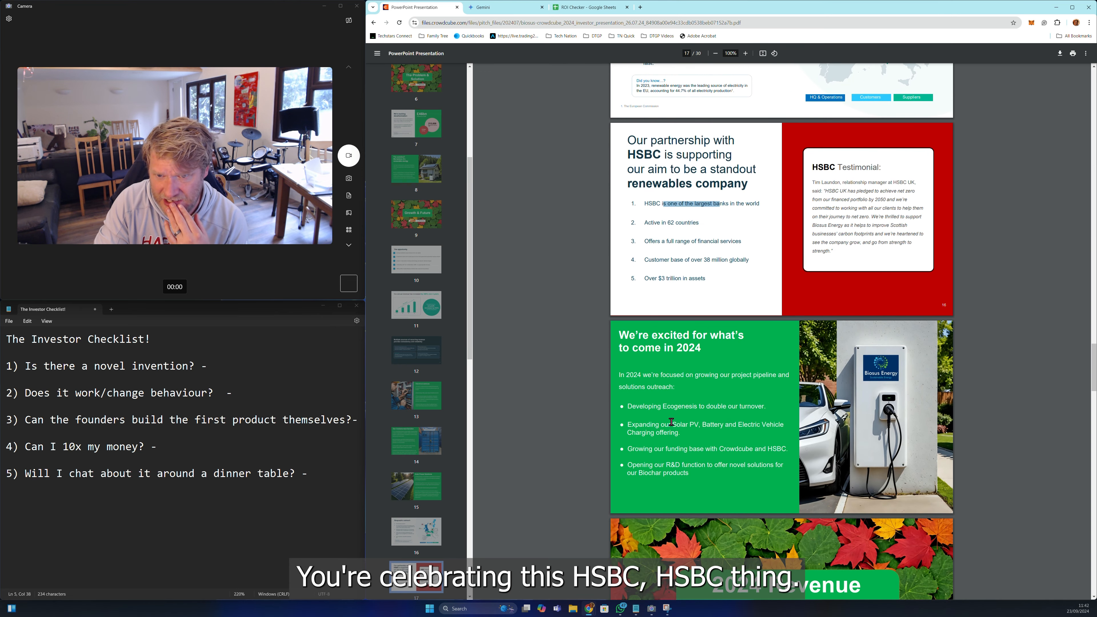
{"action": "scroll", "scroll_direction": "down", "scroll_amount": 3}
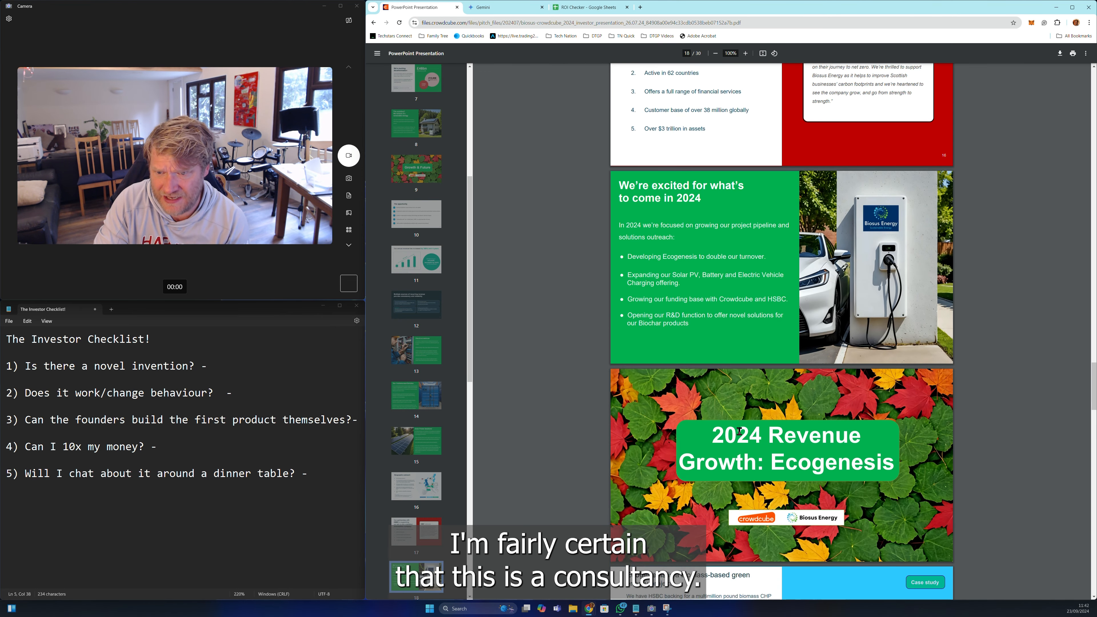
{"action": "scroll", "scroll_direction": "down", "scroll_amount": 3}
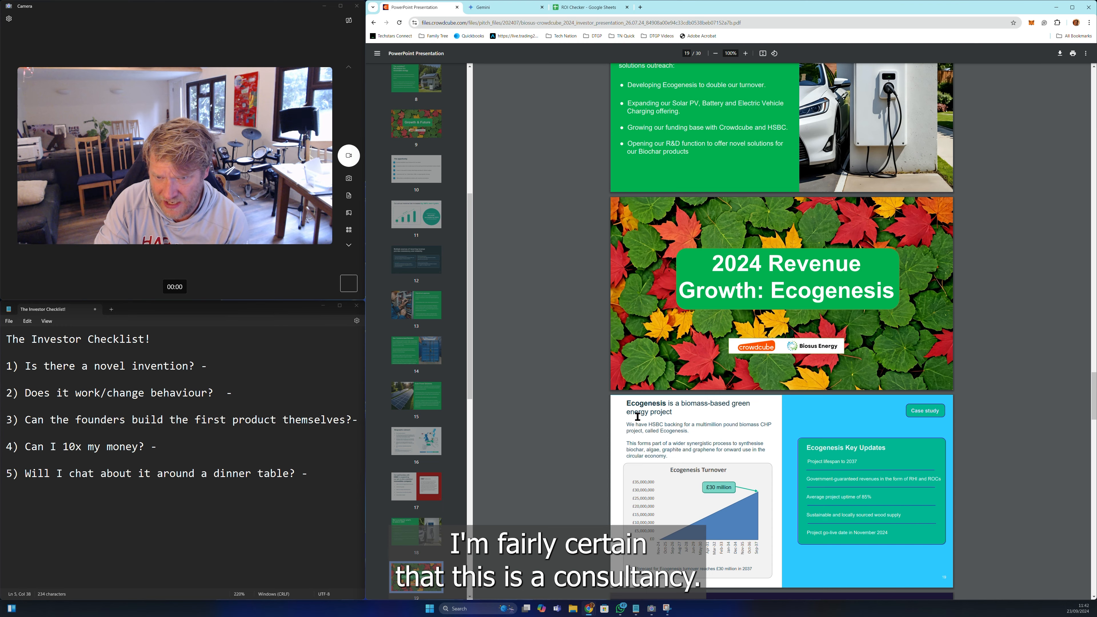
{"action": "scroll", "scroll_direction": "down", "scroll_amount": 3}
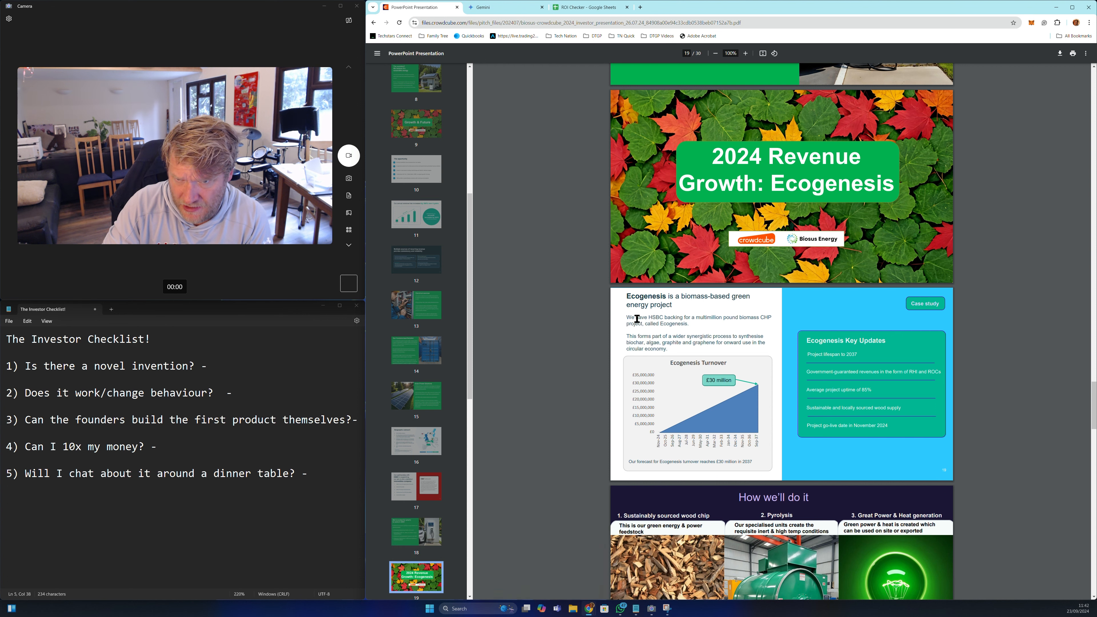
{"action": "scroll", "scroll_direction": "down", "scroll_amount": 3}
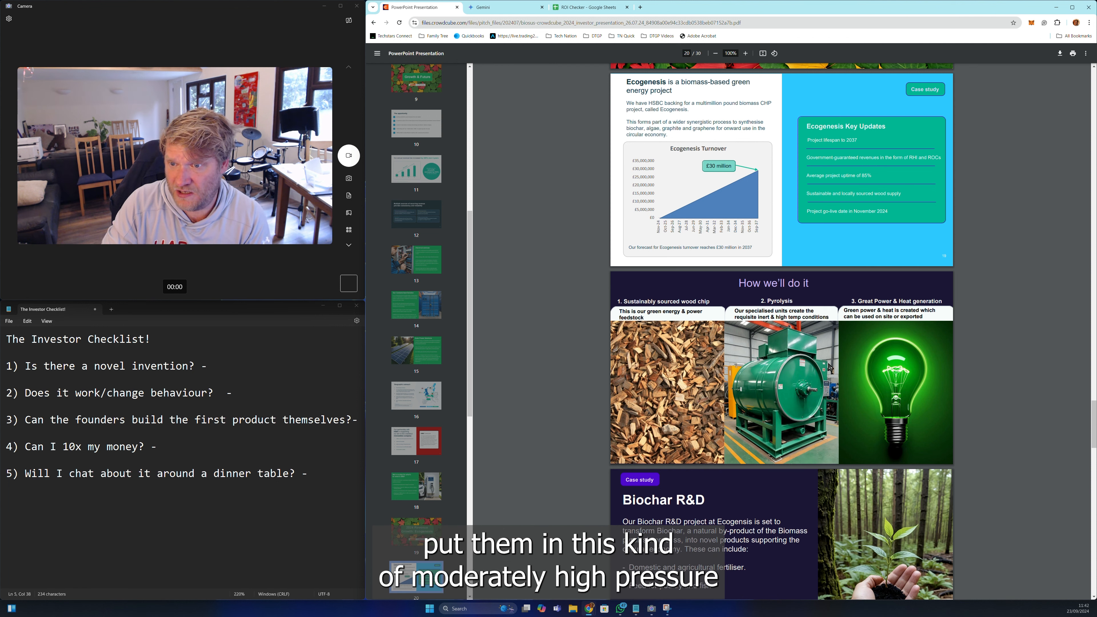
{"action": "mouse_move", "coordinate": [734, 431]}
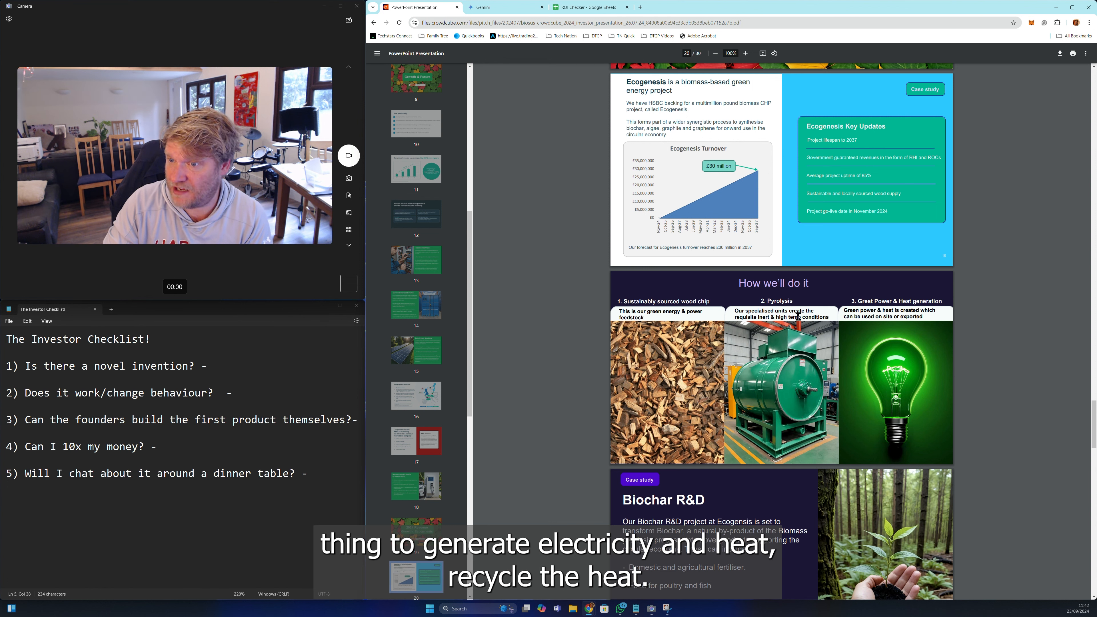
{"action": "scroll", "scroll_direction": "down", "scroll_amount": 3}
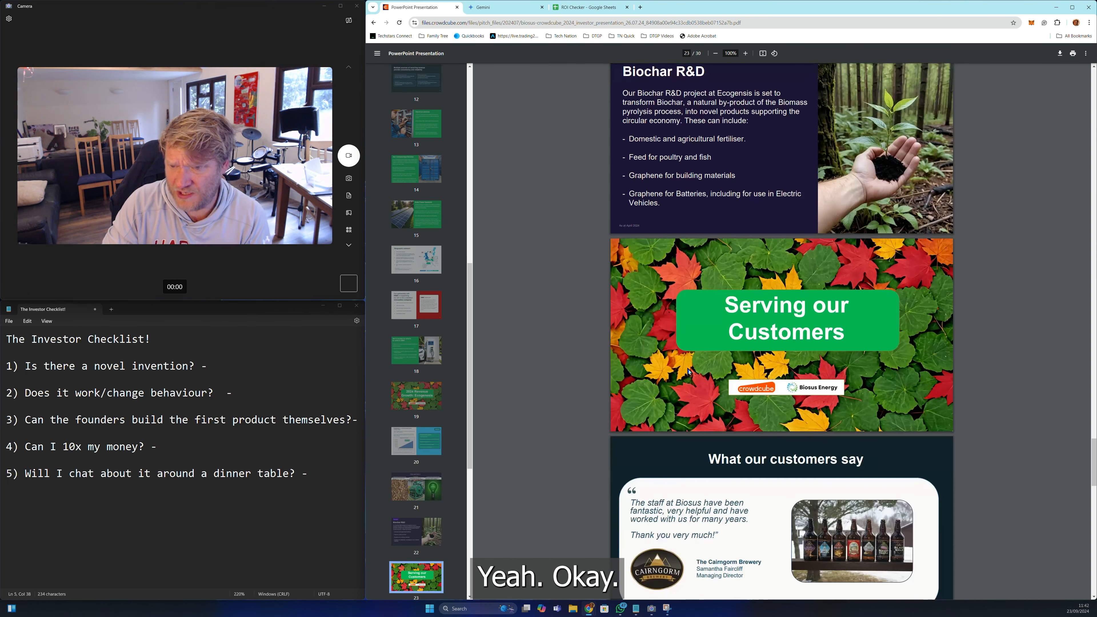
{"action": "scroll", "scroll_direction": "down", "scroll_amount": 3}
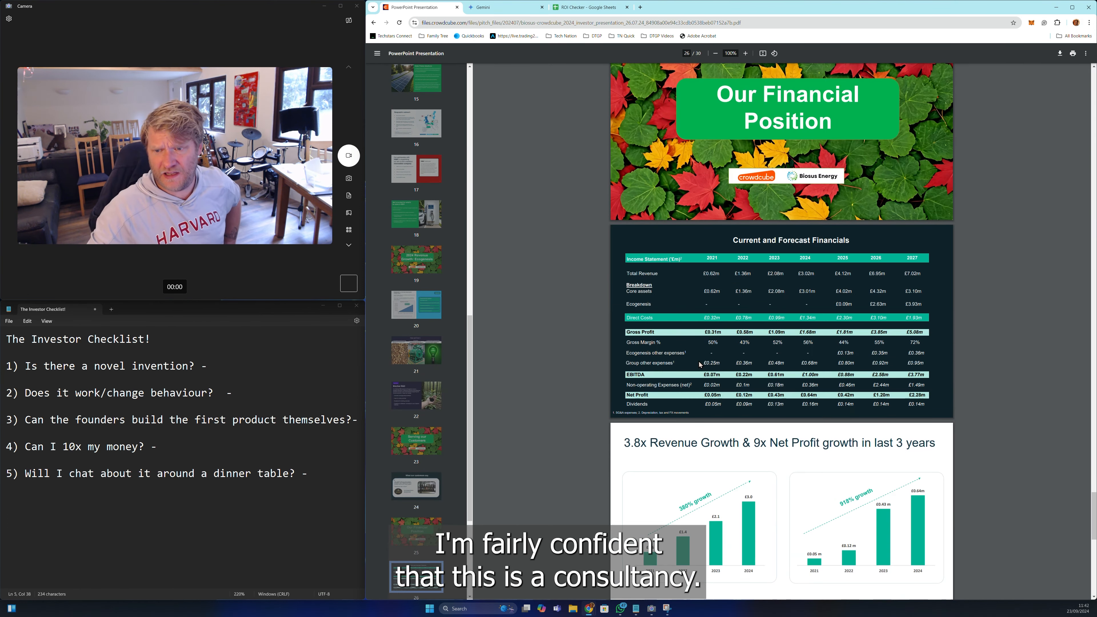
{"action": "scroll", "scroll_direction": "down", "scroll_amount": 3}
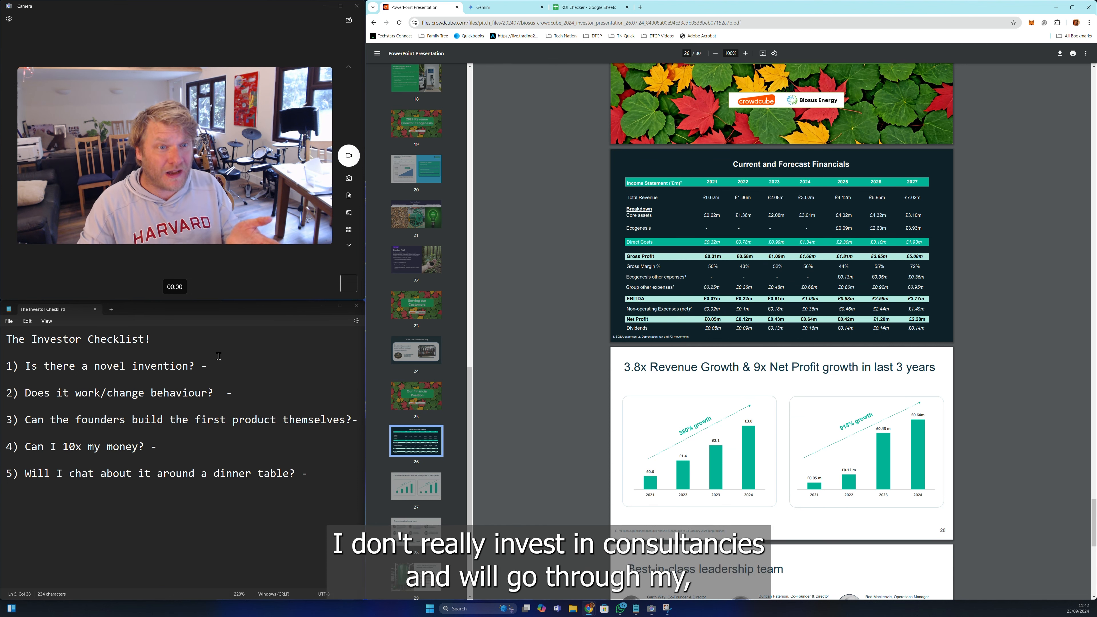
Answer 'No' after the novel invention question in the checklist
{"action": "left_click", "coordinate": [416, 304]}
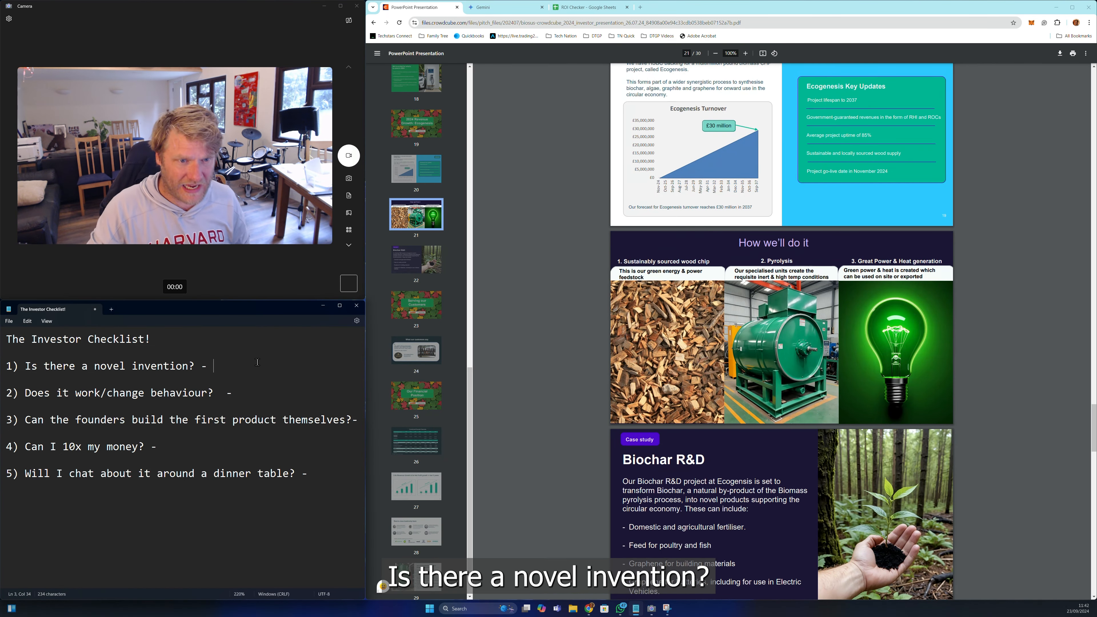
{"action": "type", "text": "No"}
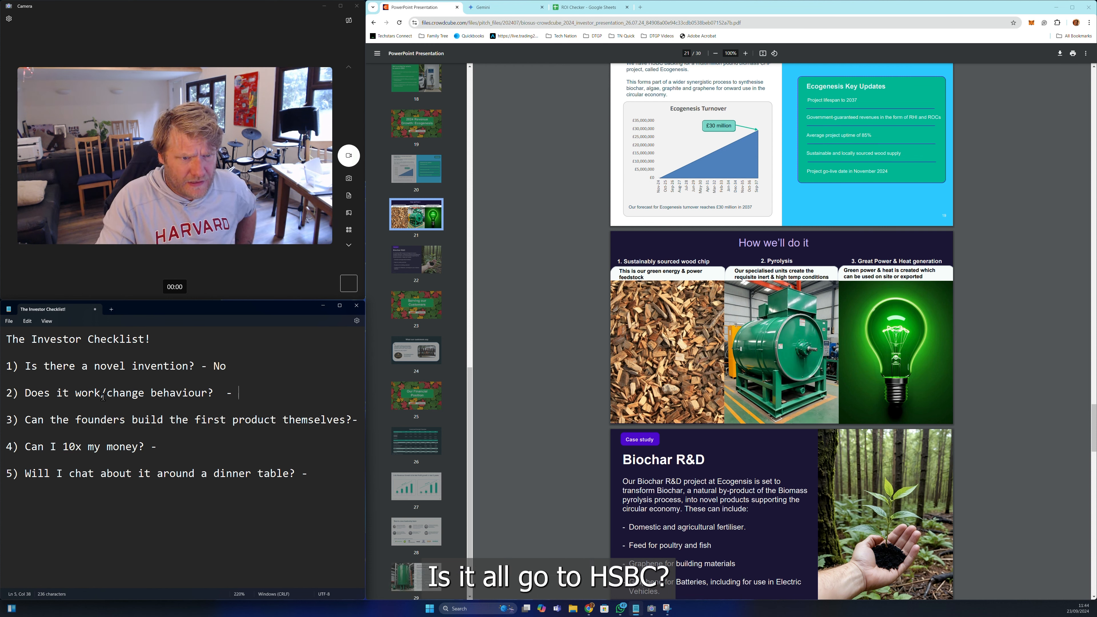
Answer 'Don't know' for questions 2 and 3 and 'no' for the dinner-table question
{"action": "type", "text": "D"}
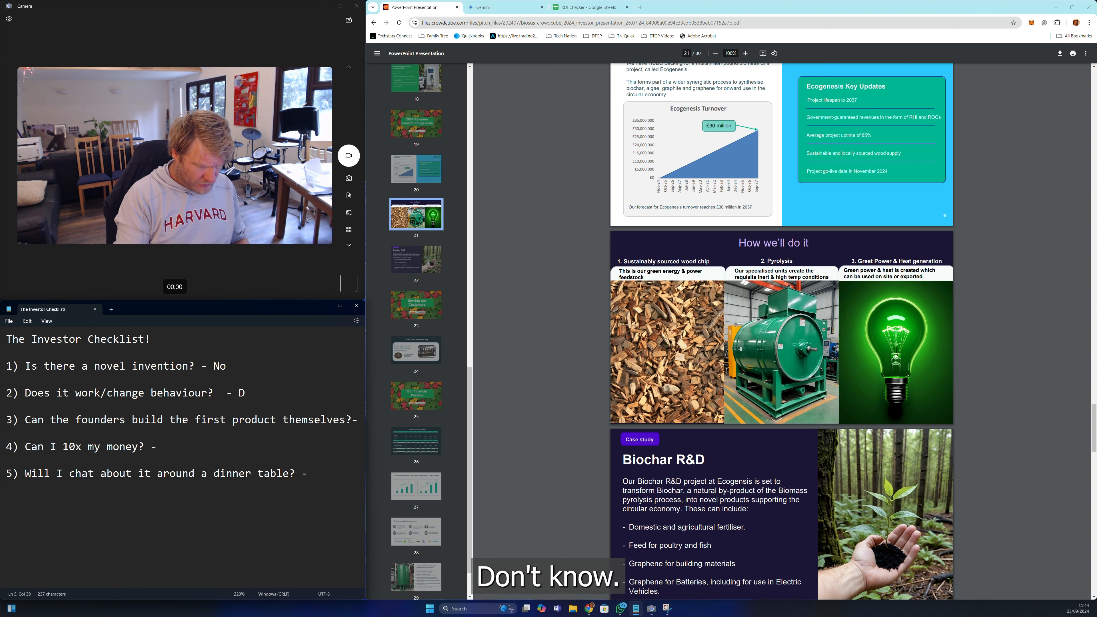
{"action": "type", "text": "on't know"}
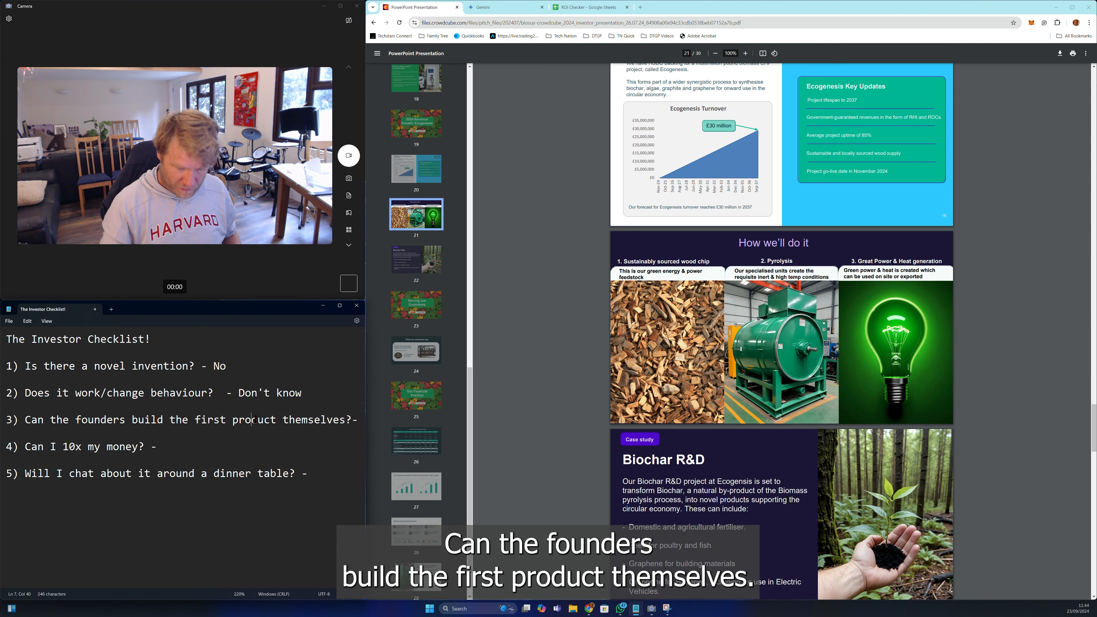
{"action": "type", "text": "Don't k"}
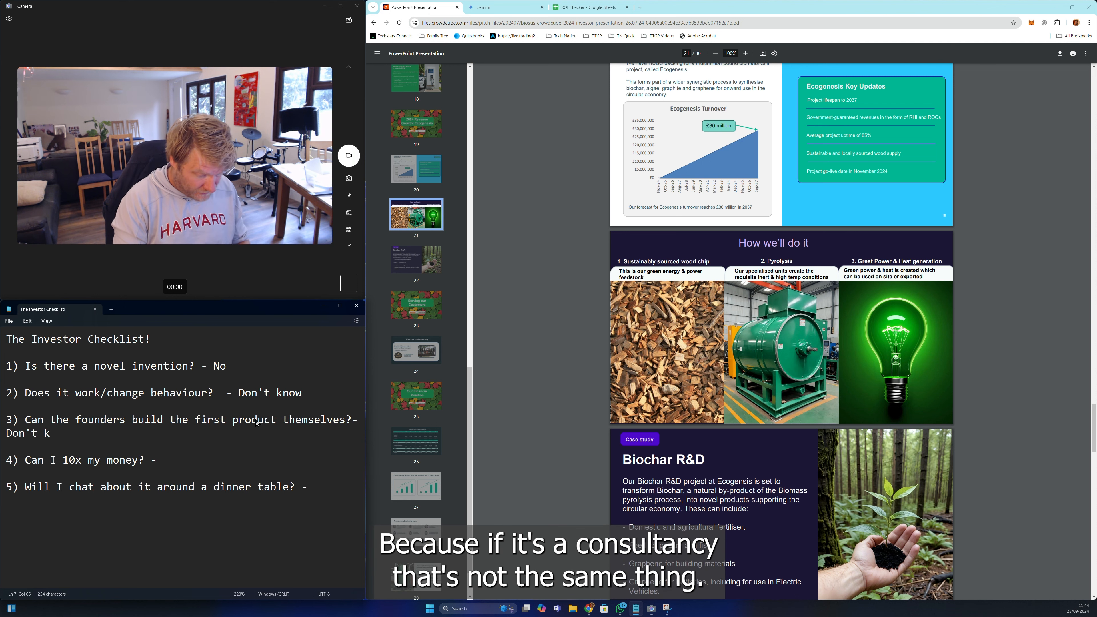
{"action": "type", "text": "now"}
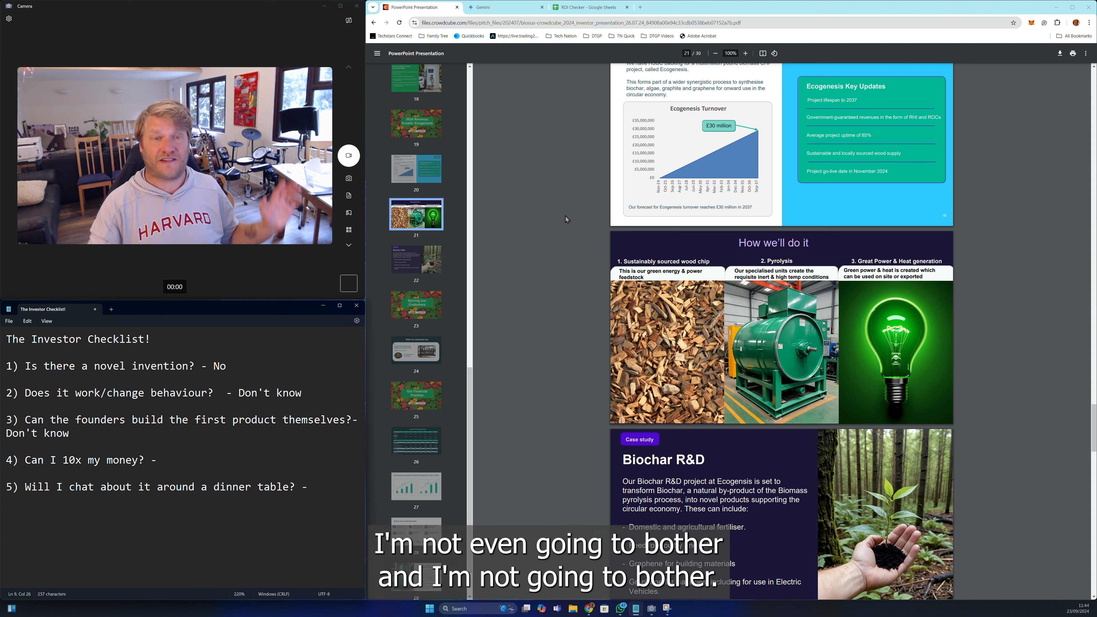
{"action": "mouse_move", "coordinate": [508, 228]}
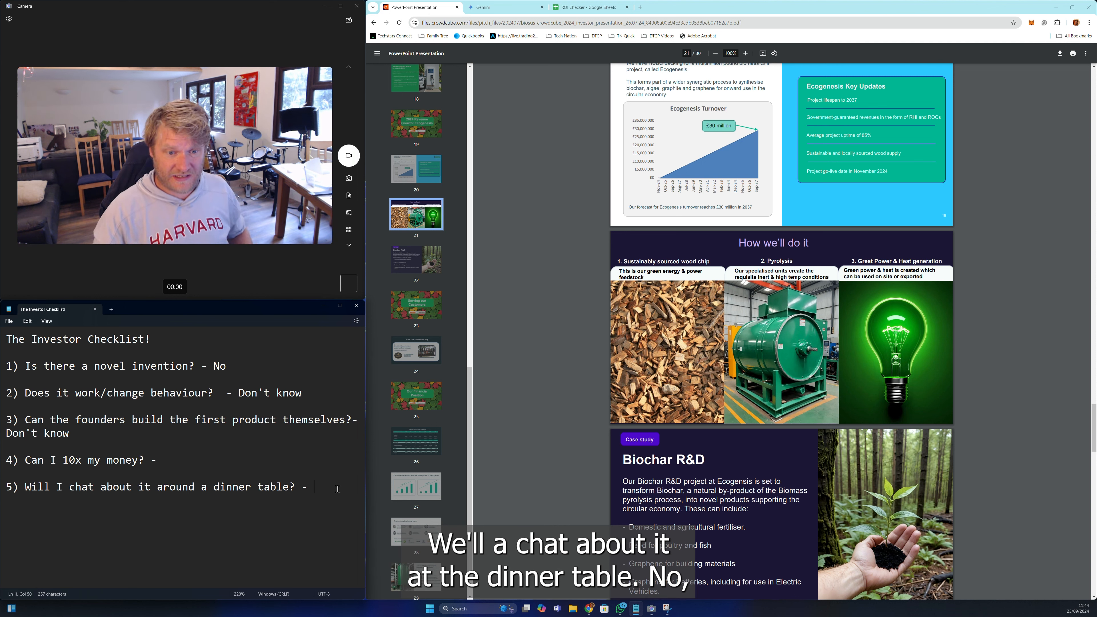
{"action": "type", "text": "no"}
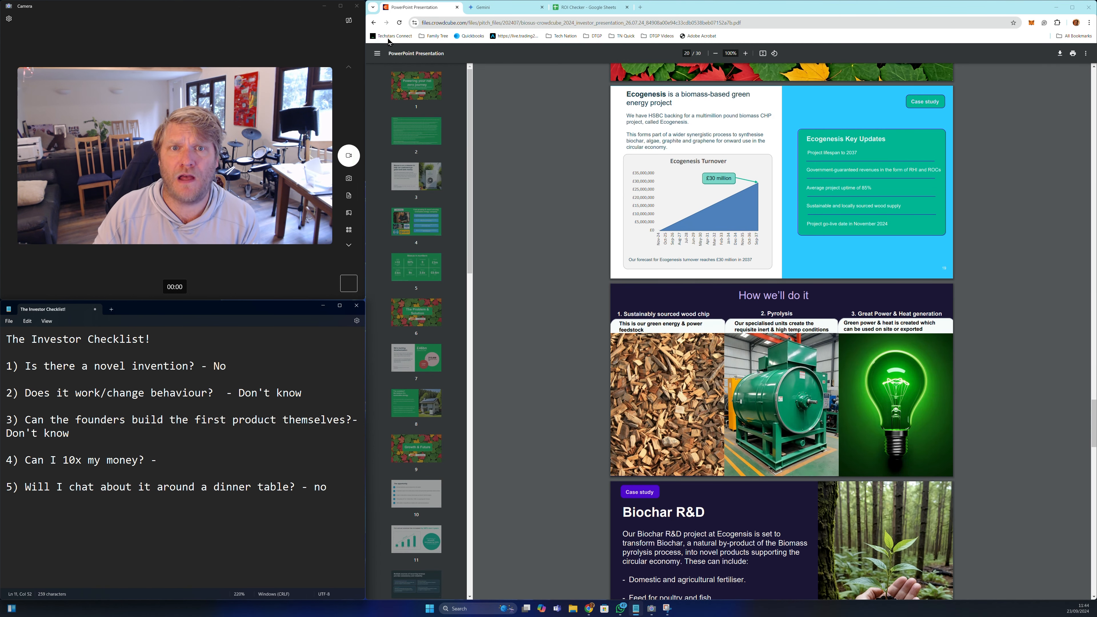
{"action": "mouse_move", "coordinate": [374, 24]}
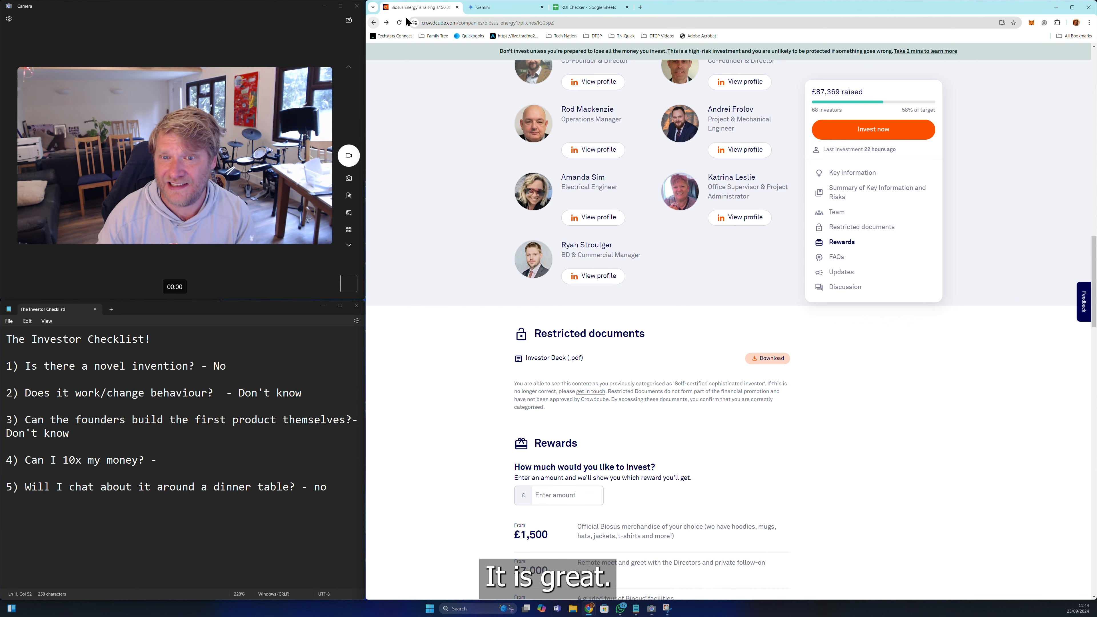
Scroll the Biosus Energy pitch page down to its Updates and Discussion sections
{"action": "scroll", "scroll_direction": "down", "scroll_amount": 3}
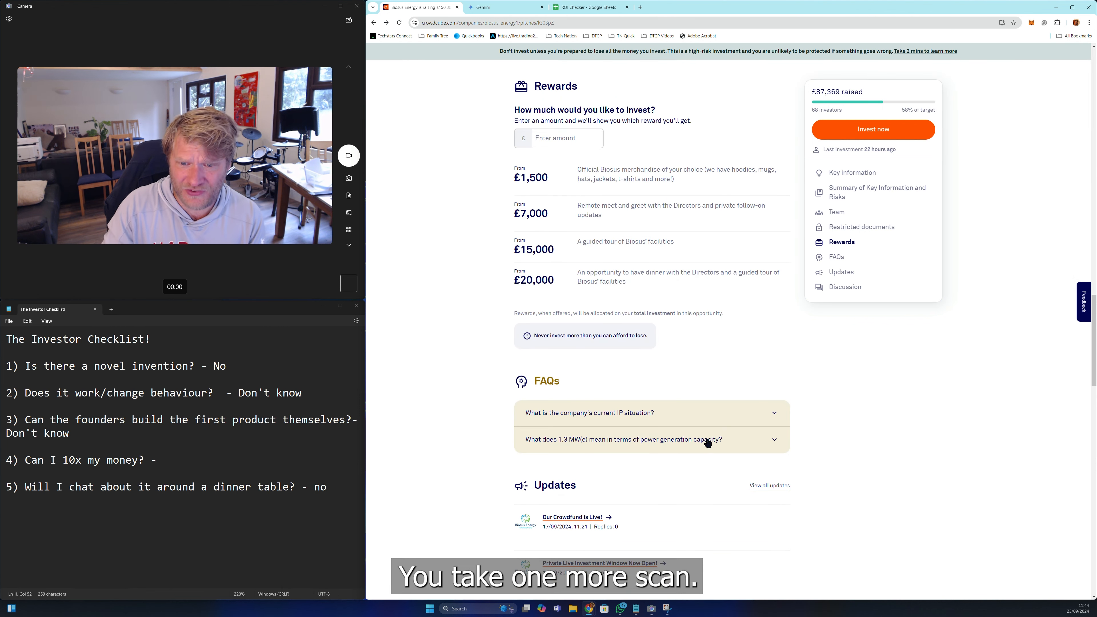
{"action": "scroll", "scroll_direction": "down", "scroll_amount": 3}
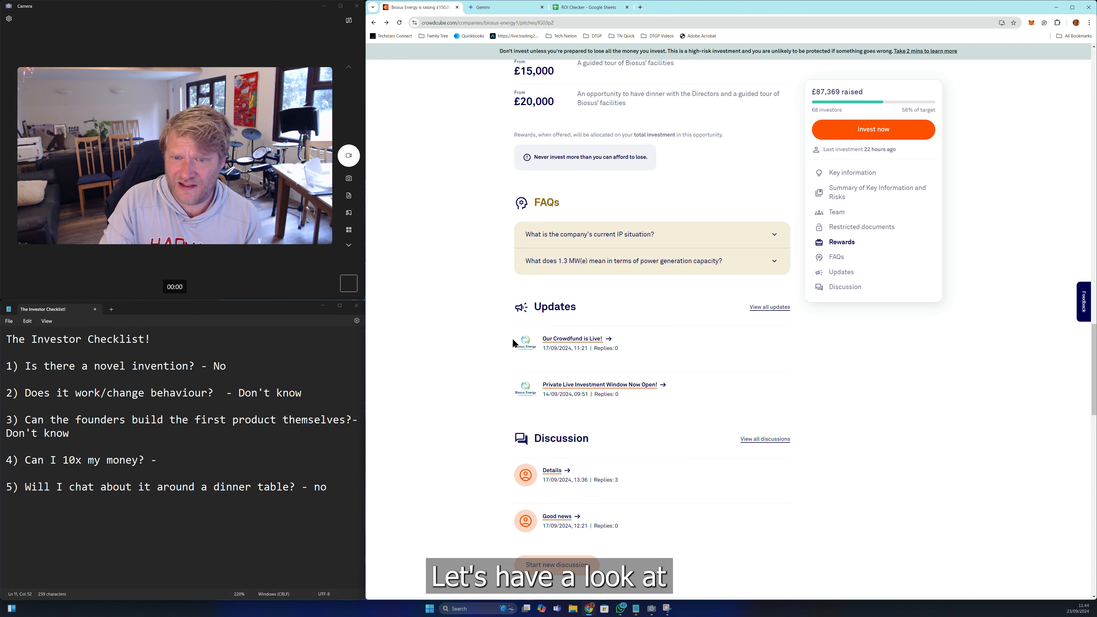
{"action": "scroll", "scroll_direction": "down", "scroll_amount": 3}
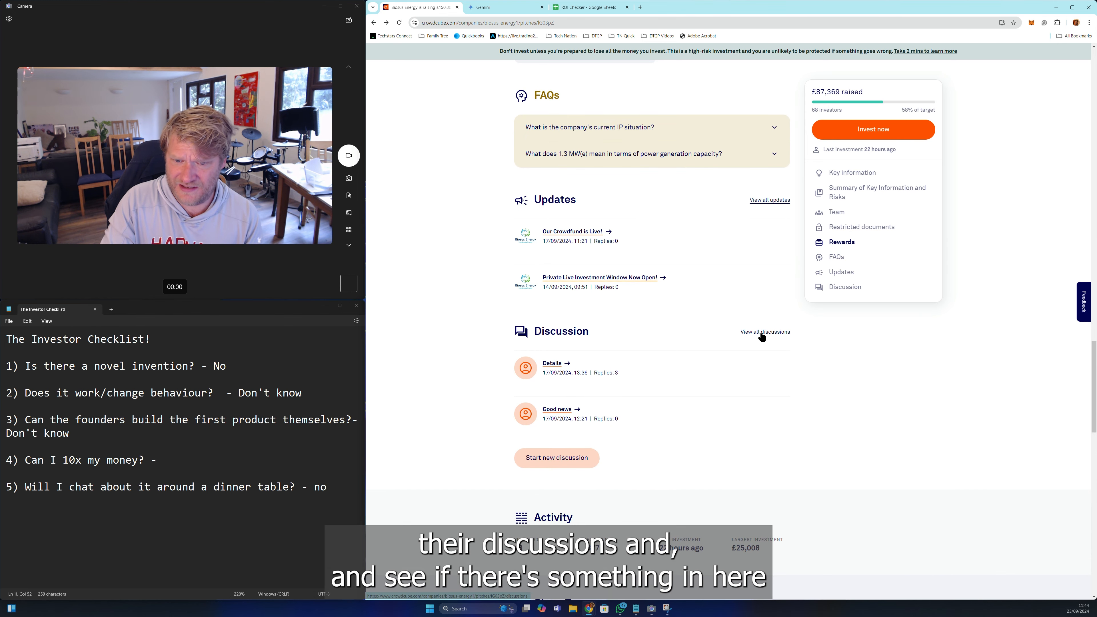
Open the full discussions list and the Biosus Energy 'Details' thread
{"action": "left_click", "coordinate": [766, 332]}
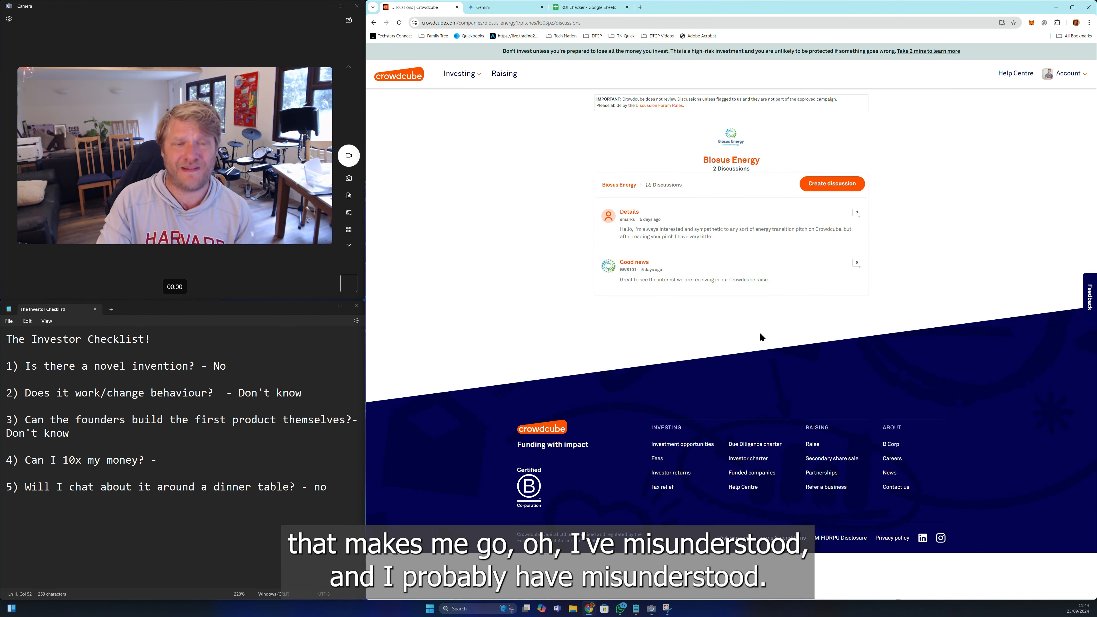
{"action": "mouse_move", "coordinate": [661, 308]}
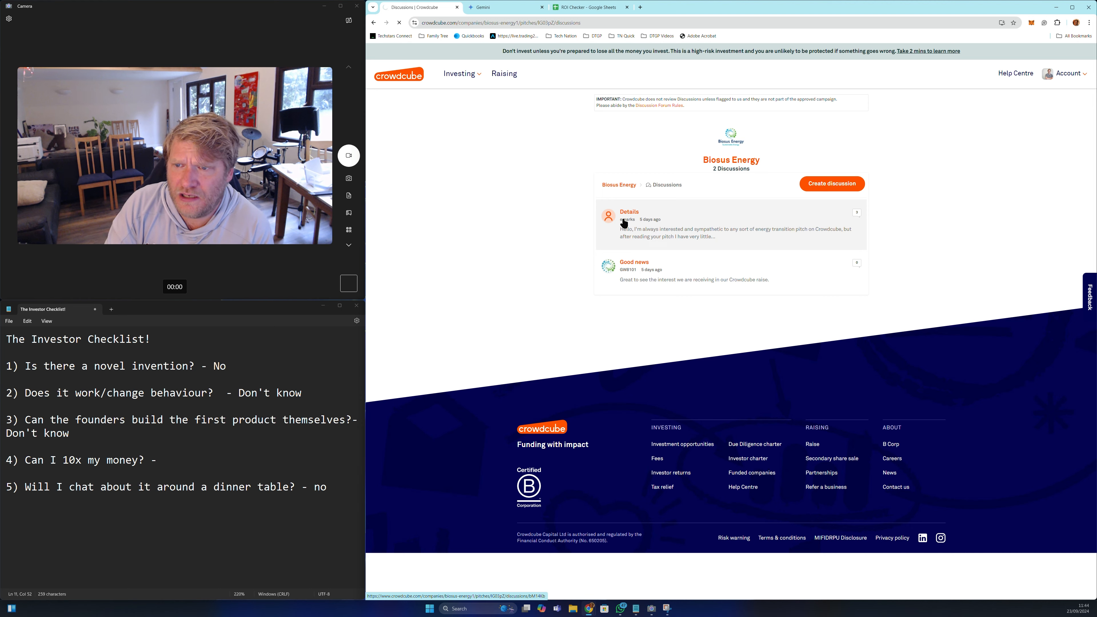
{"action": "left_click", "coordinate": [629, 211]}
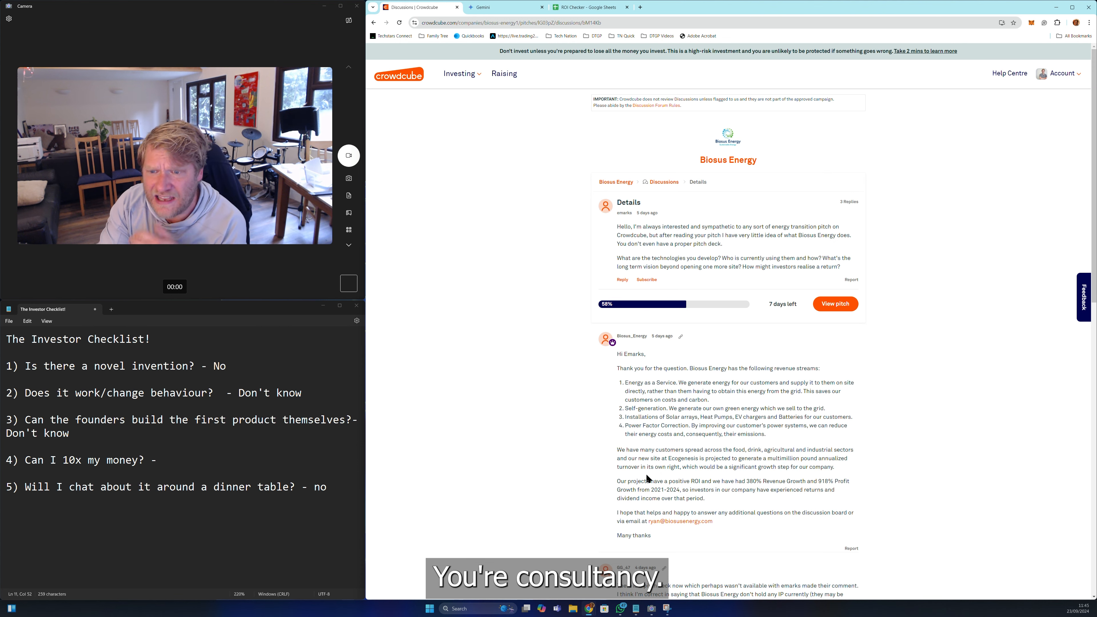
Reach the company's reply about dividends and shareholders and select that passage
{"action": "scroll", "scroll_direction": "down", "scroll_amount": 3}
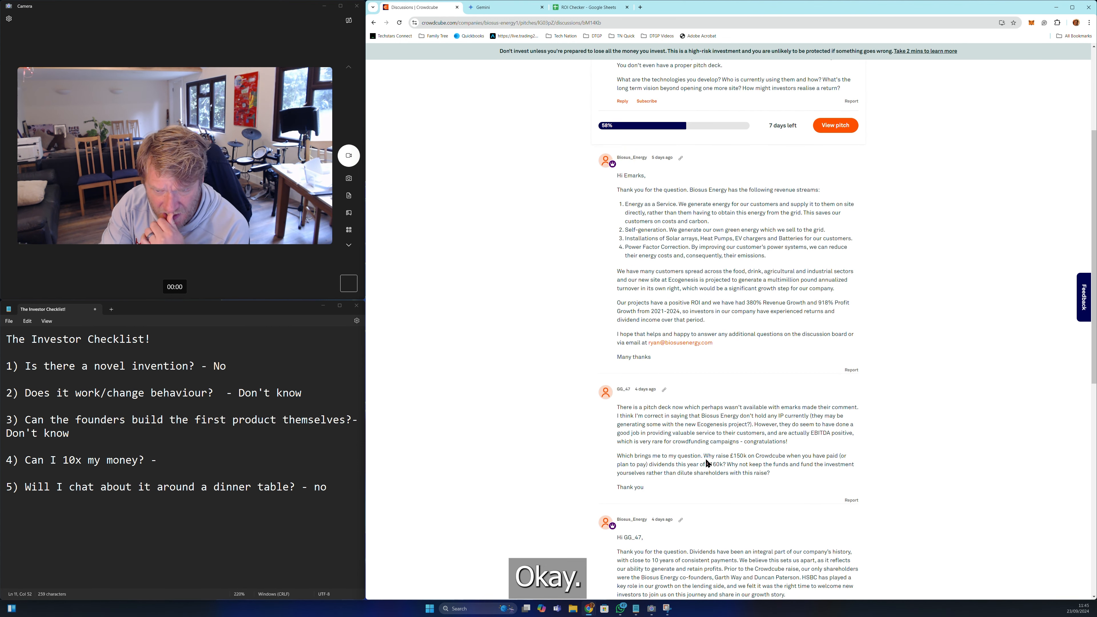
{"action": "scroll", "scroll_direction": "down", "scroll_amount": 3}
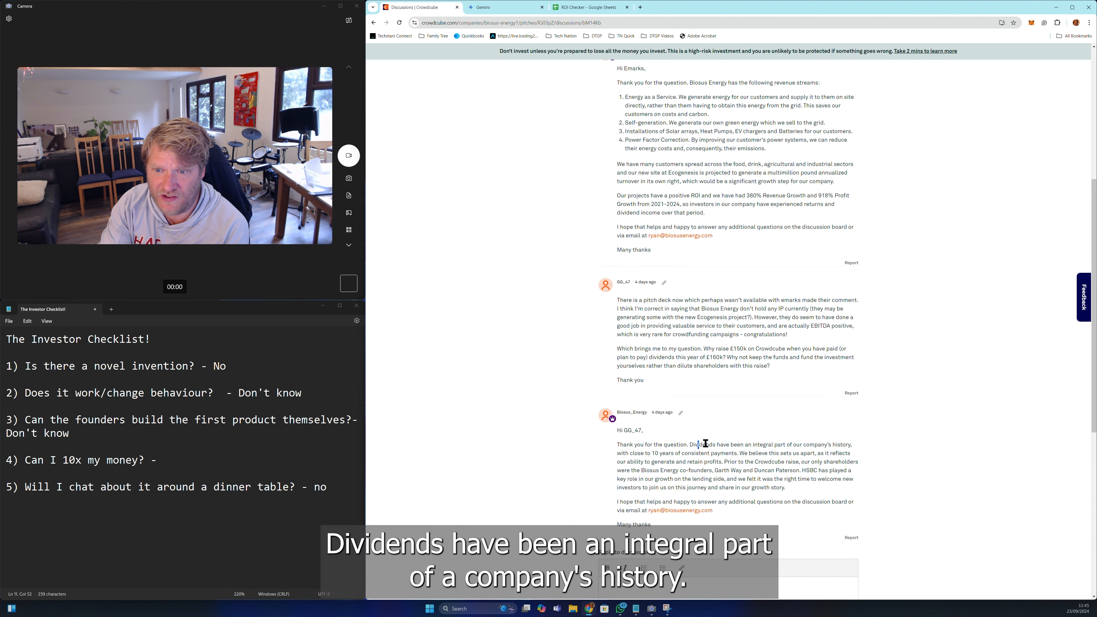
{"action": "left_click_drag", "start_coordinate": [703, 444], "coordinate": [851, 471]}
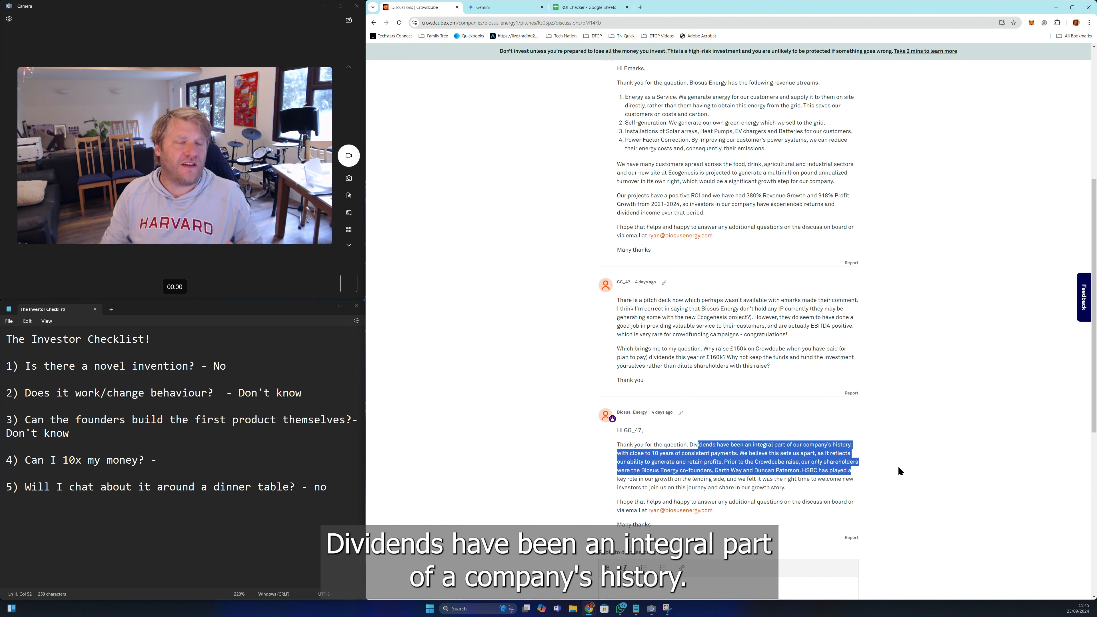